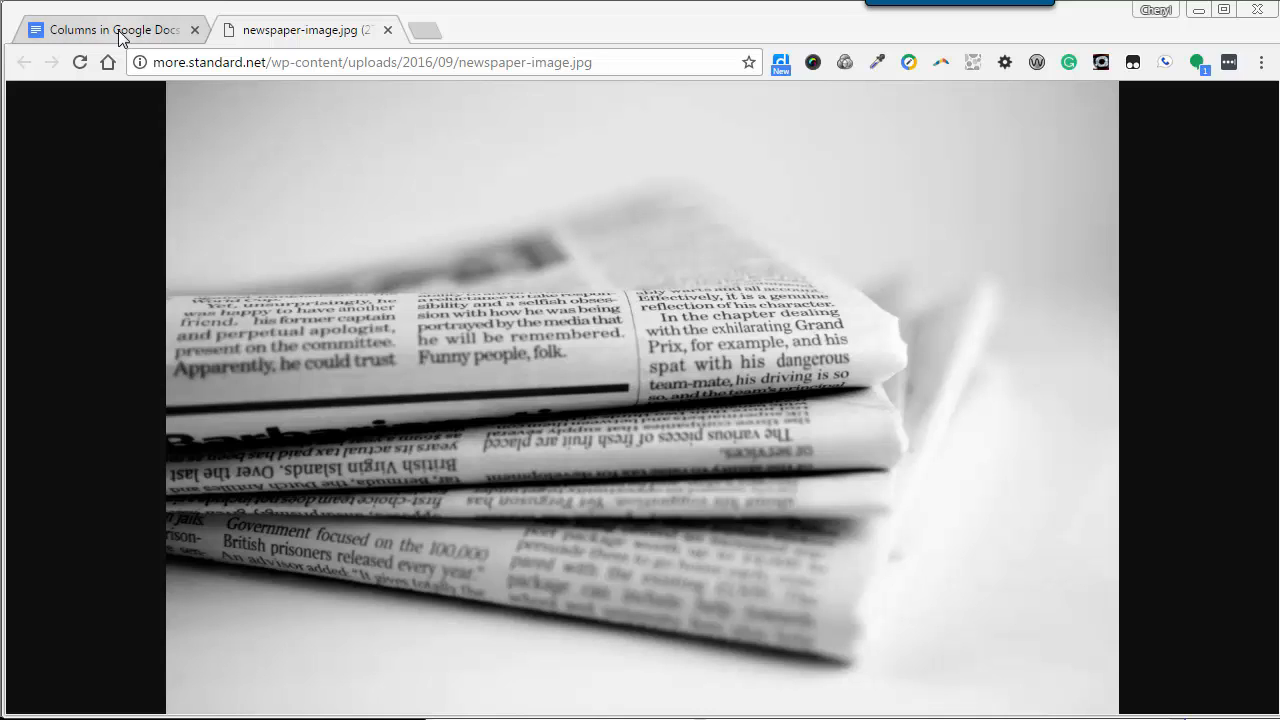
- Switch to the 'Columns in Google Docs' document in the browser
{"action": "left_click", "coordinate": [110, 30]}
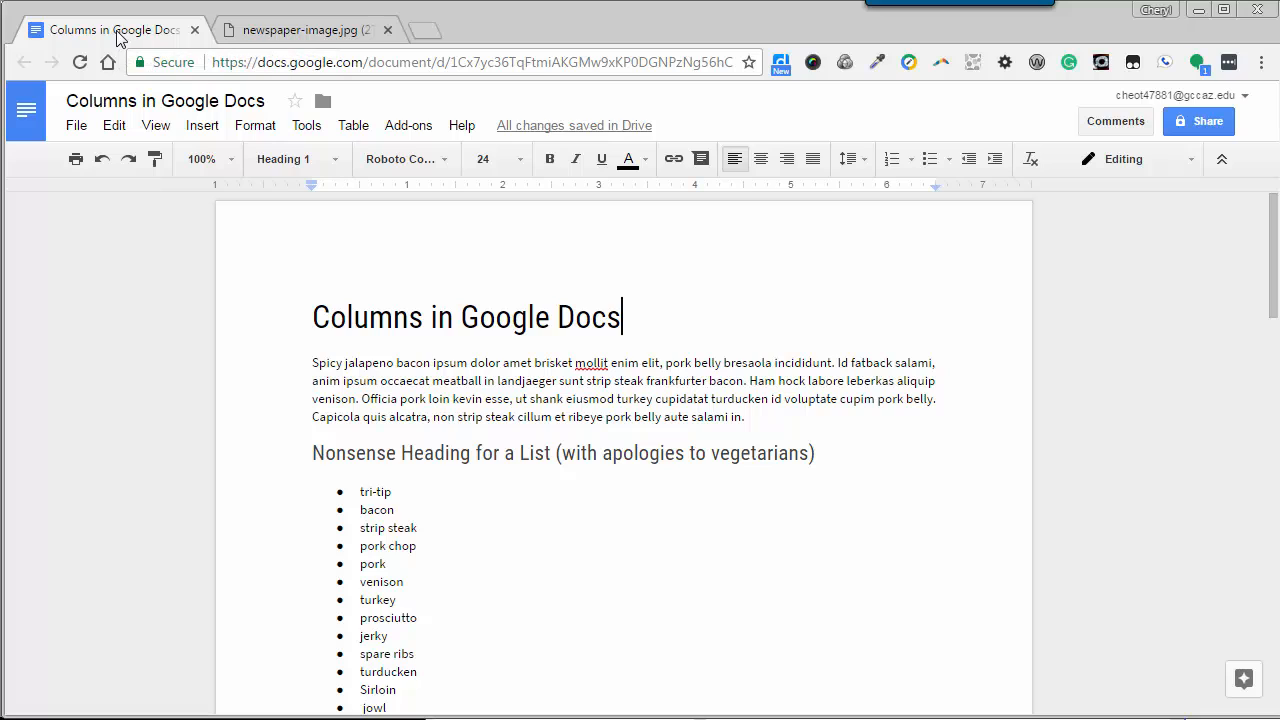
- Apply the two-column preset, then the three-column preset to the whole document via Format > Columns
{"action": "left_click", "coordinate": [256, 124]}
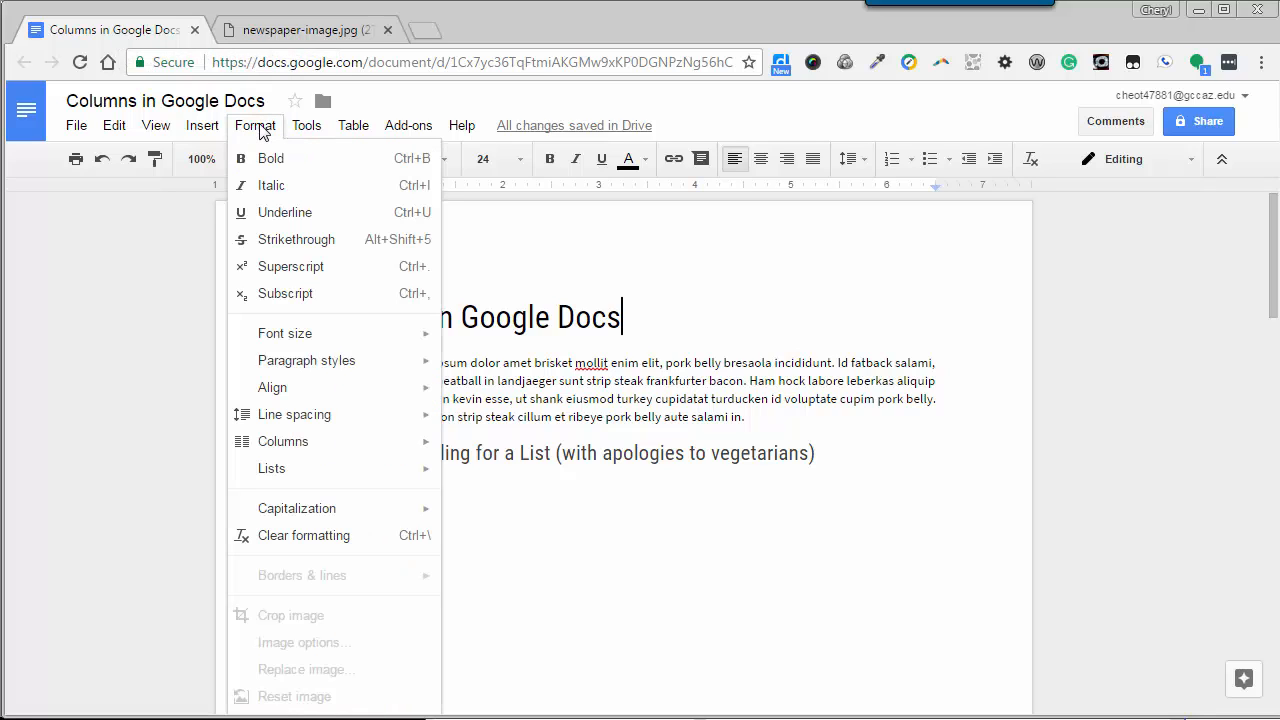
{"action": "left_click", "coordinate": [284, 442]}
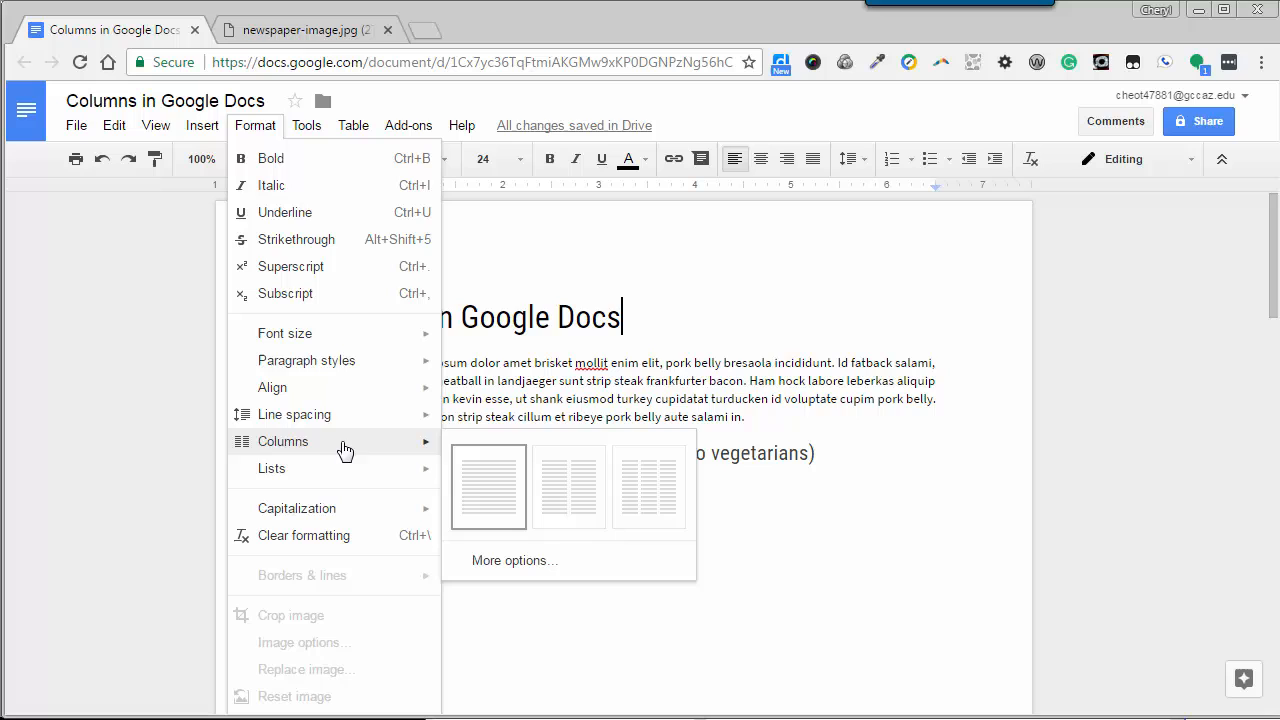
{"action": "mouse_move", "coordinate": [480, 498]}
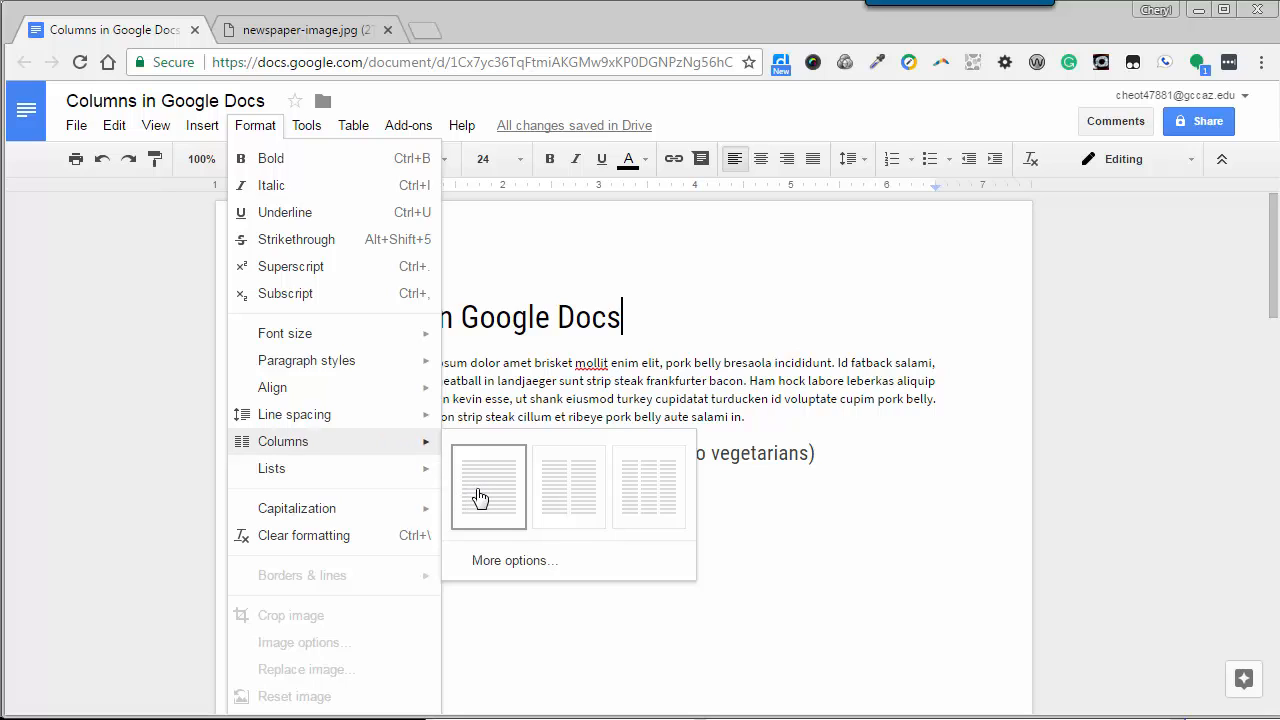
{"action": "mouse_move", "coordinate": [568, 488]}
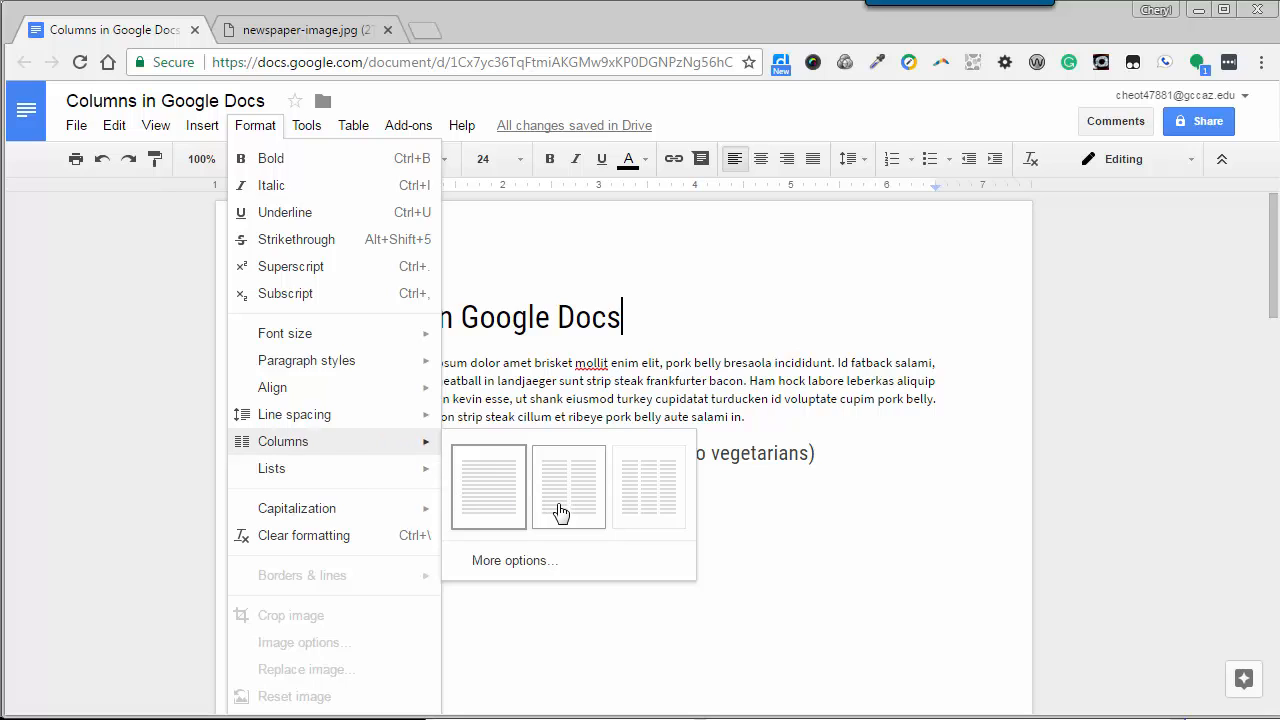
{"action": "left_click", "coordinate": [568, 488]}
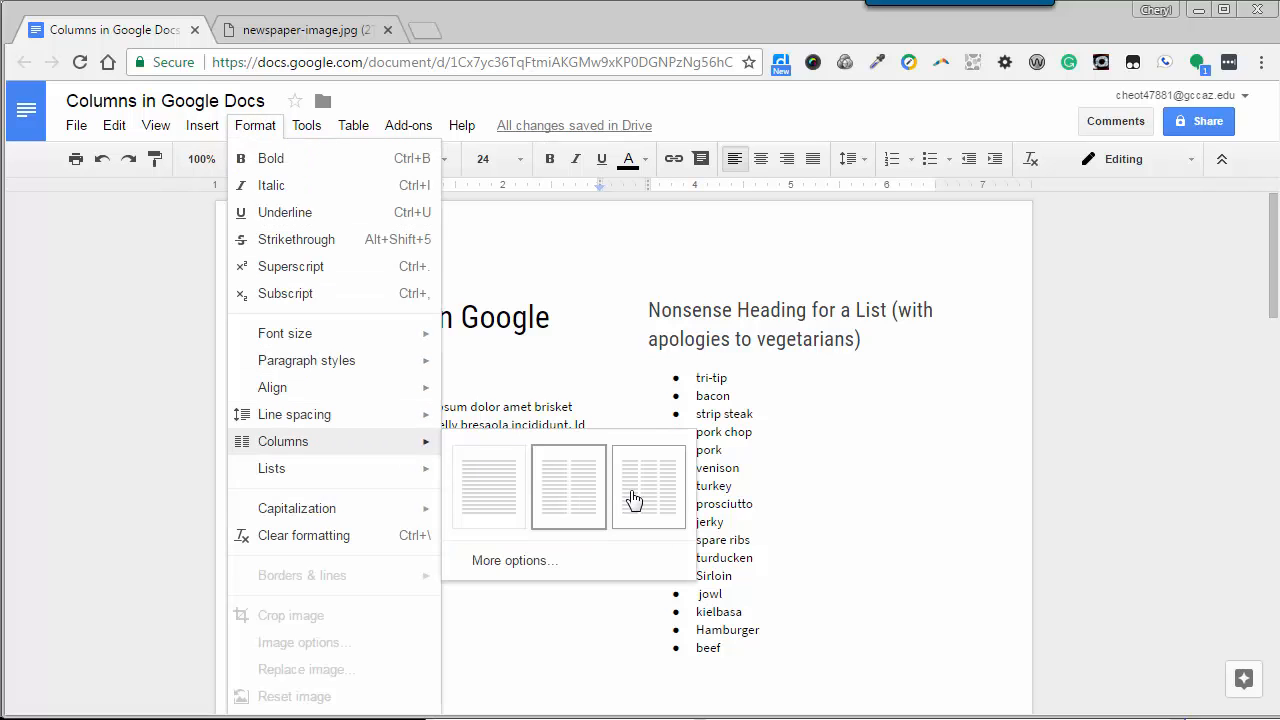
{"action": "left_click", "coordinate": [648, 488]}
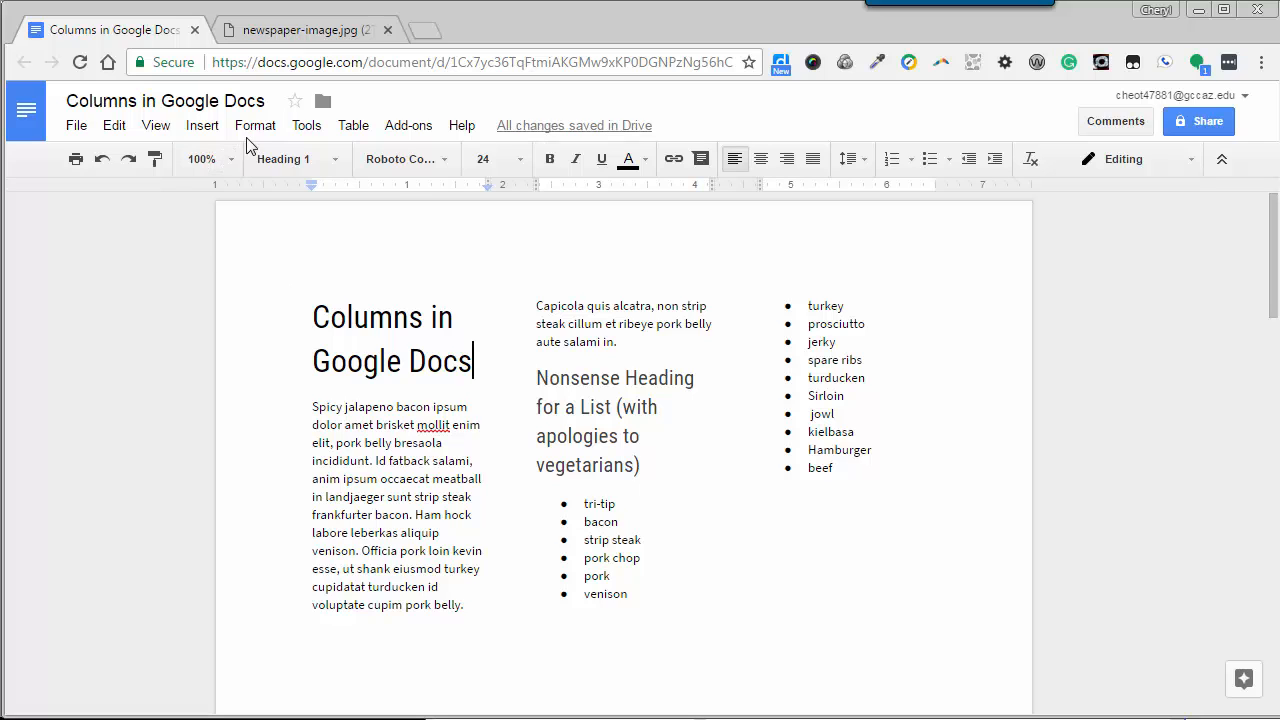
{"action": "left_click", "coordinate": [256, 124]}
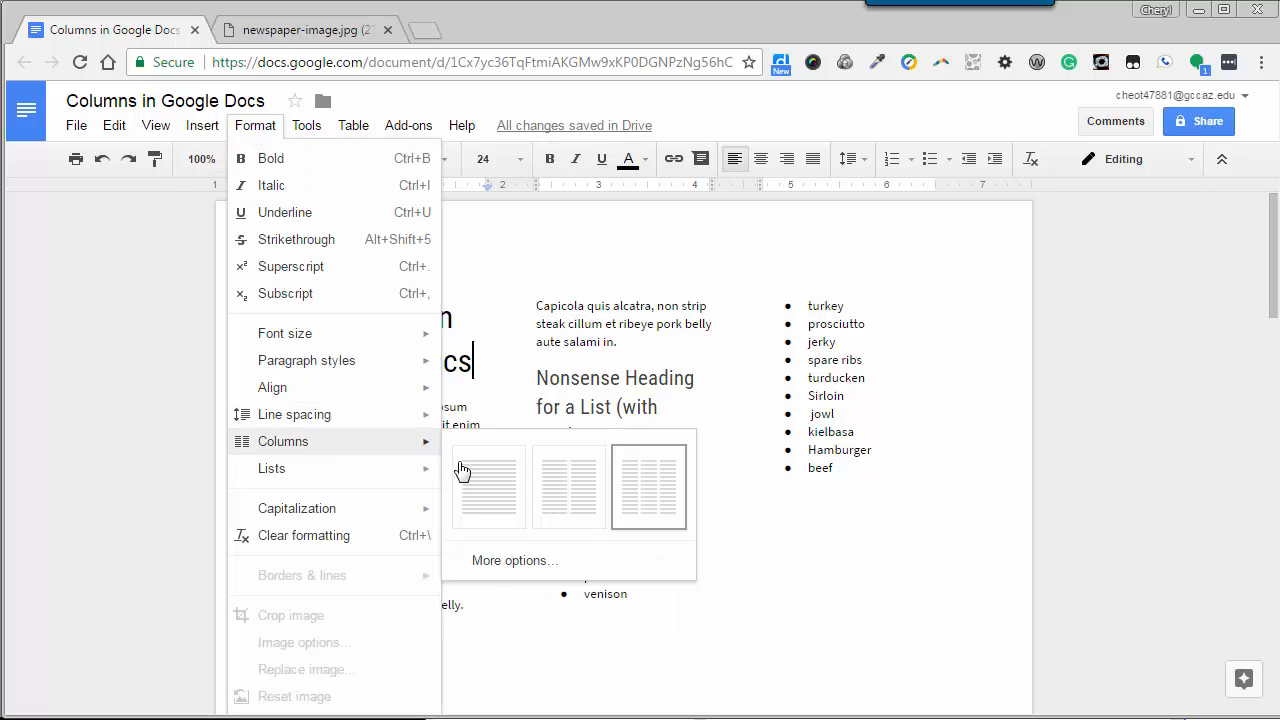
- In More options, enable 'Line between columns' and set spacing to 0.25, then apply
{"action": "left_click", "coordinate": [514, 560]}
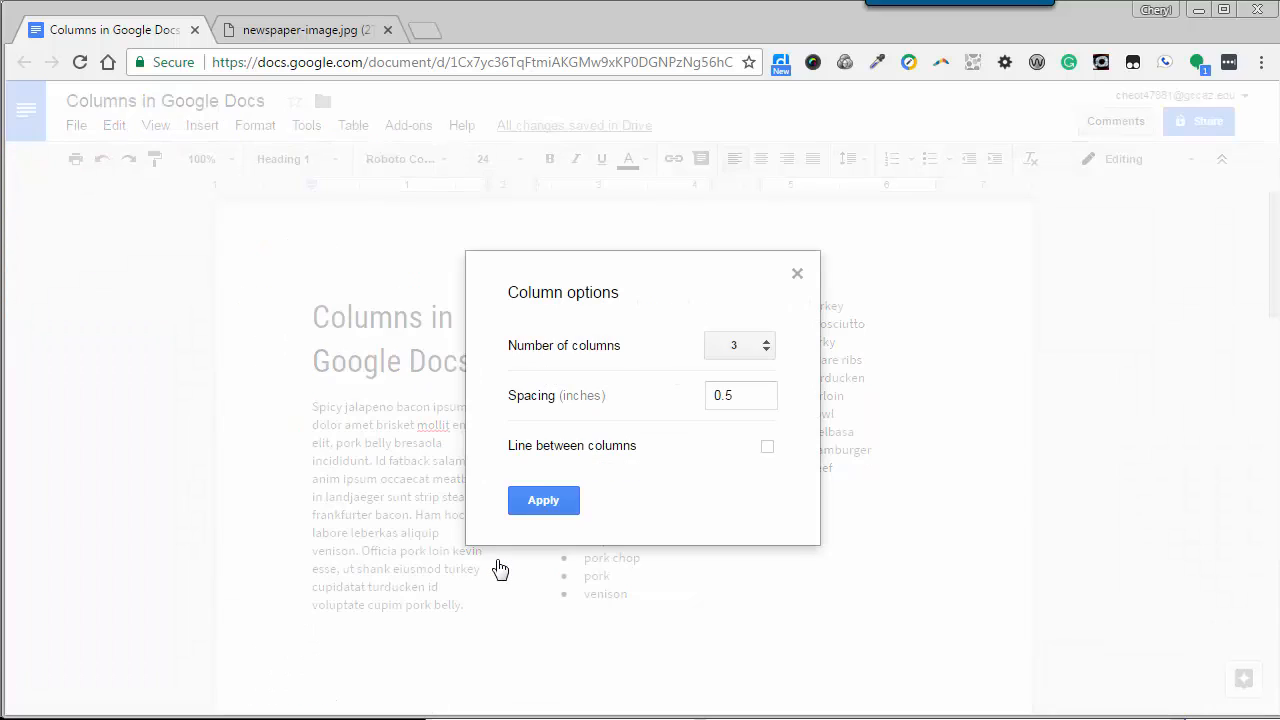
{"action": "mouse_move", "coordinate": [768, 464]}
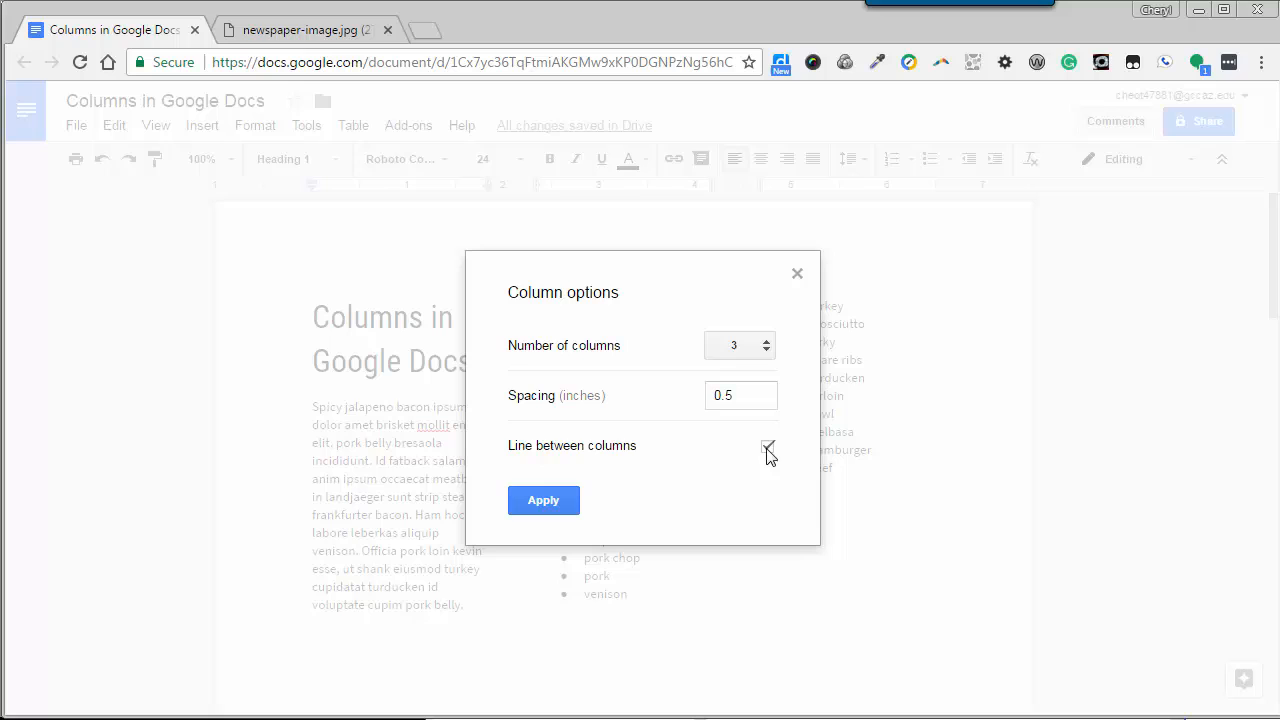
{"action": "left_click", "coordinate": [768, 446]}
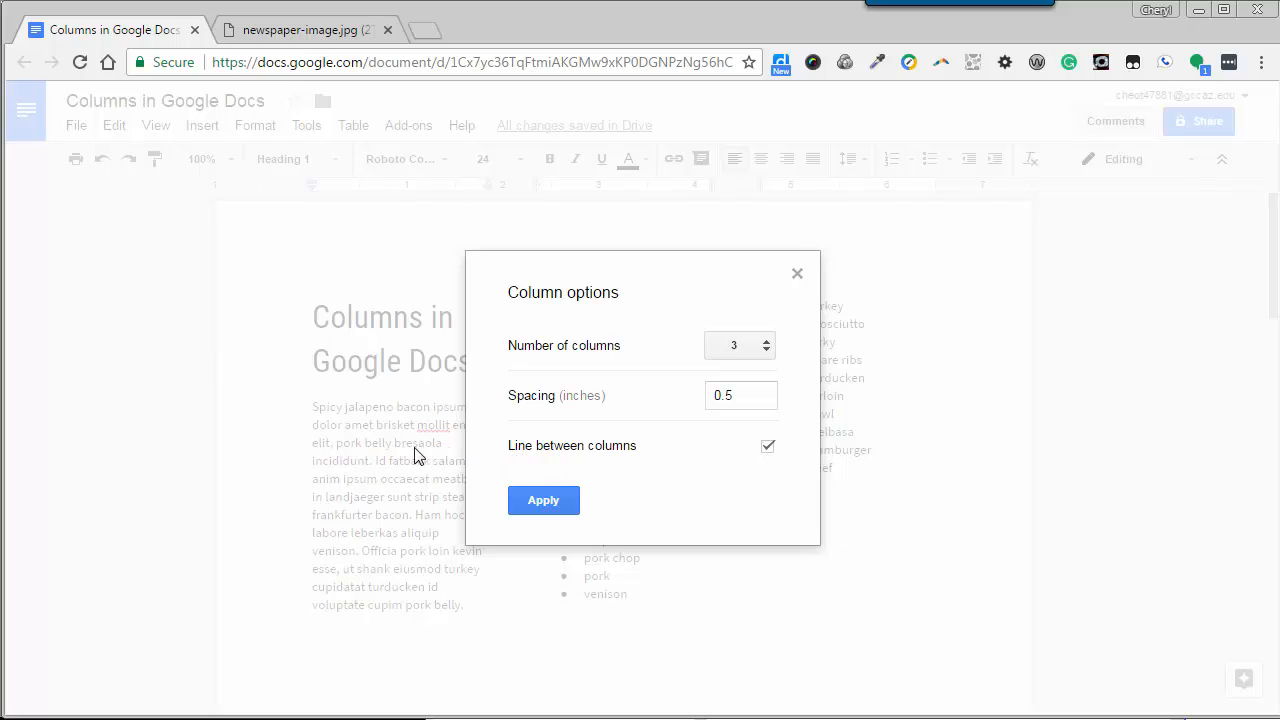
{"action": "left_click", "coordinate": [740, 396]}
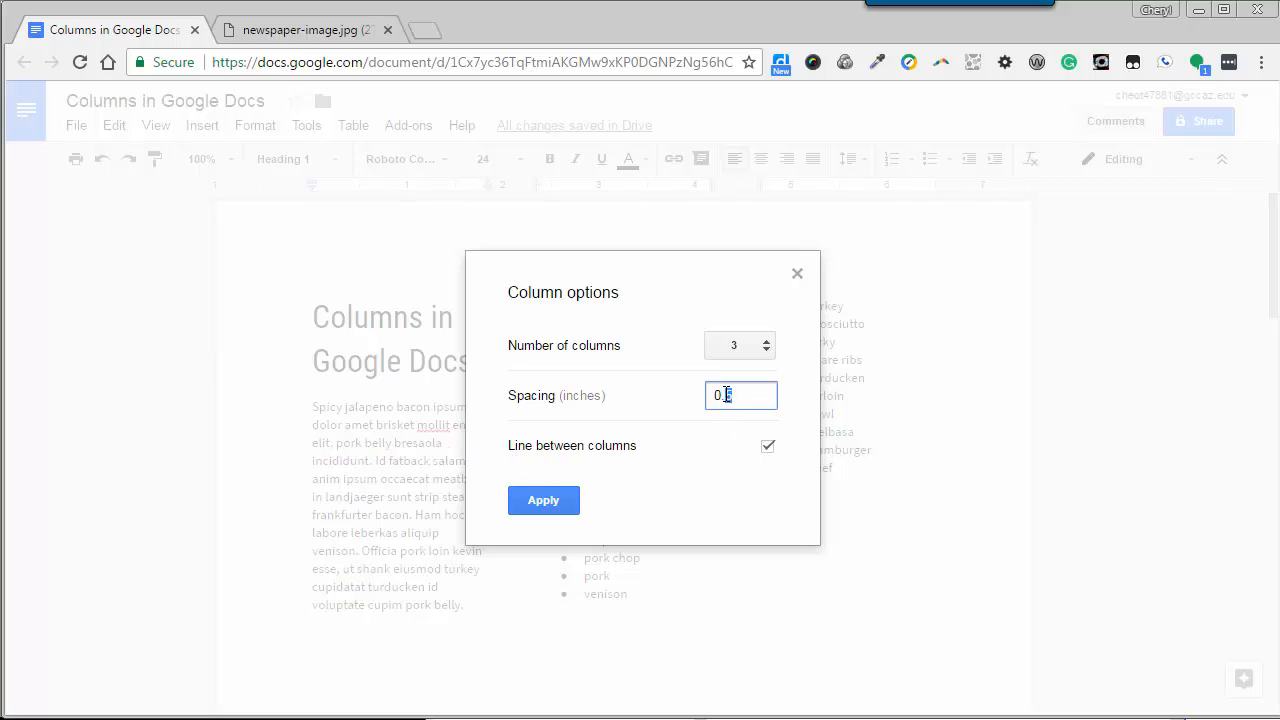
{"action": "type", "text": "25"}
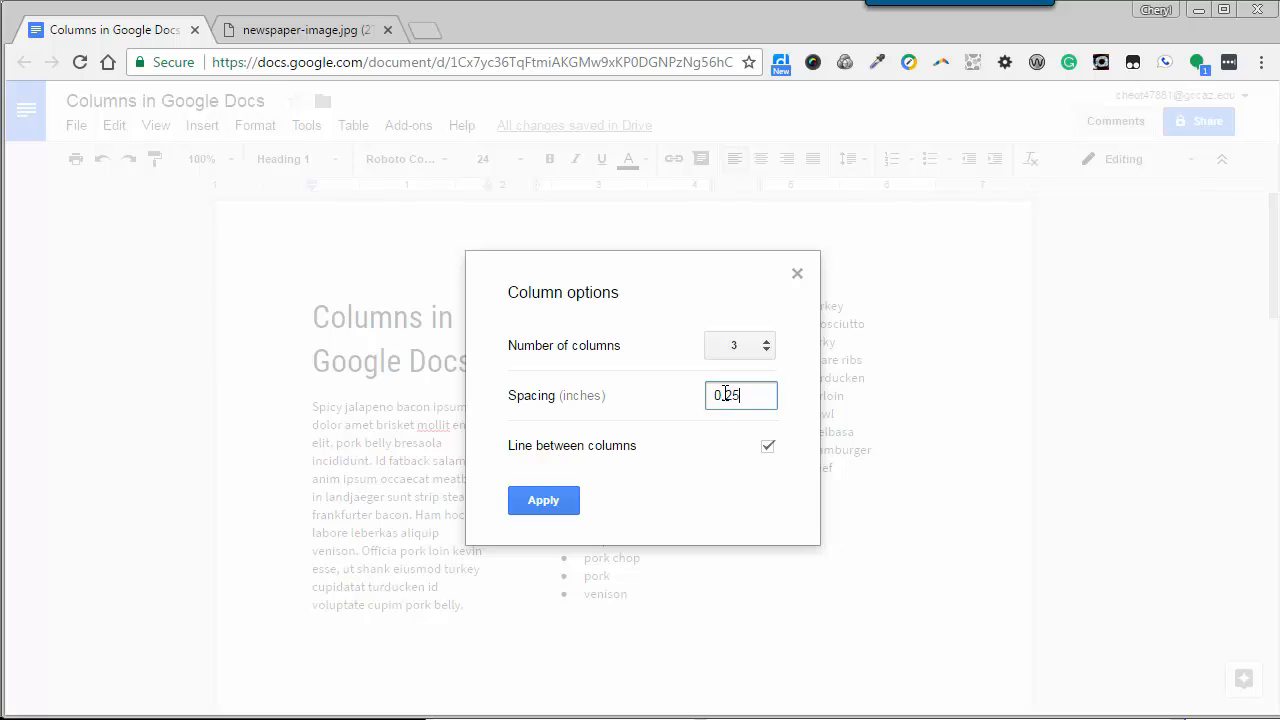
{"action": "left_click", "coordinate": [544, 500]}
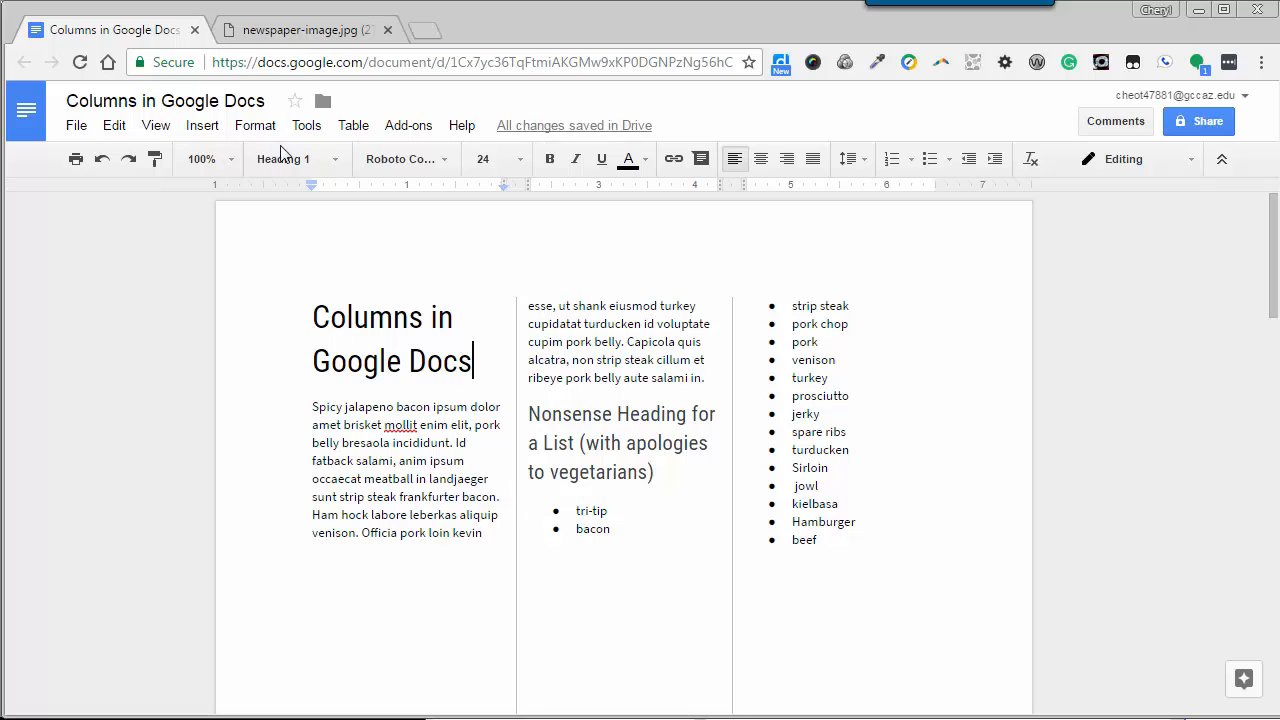
- Reopen the Format > Columns choices to review the layout
{"action": "left_click", "coordinate": [256, 124]}
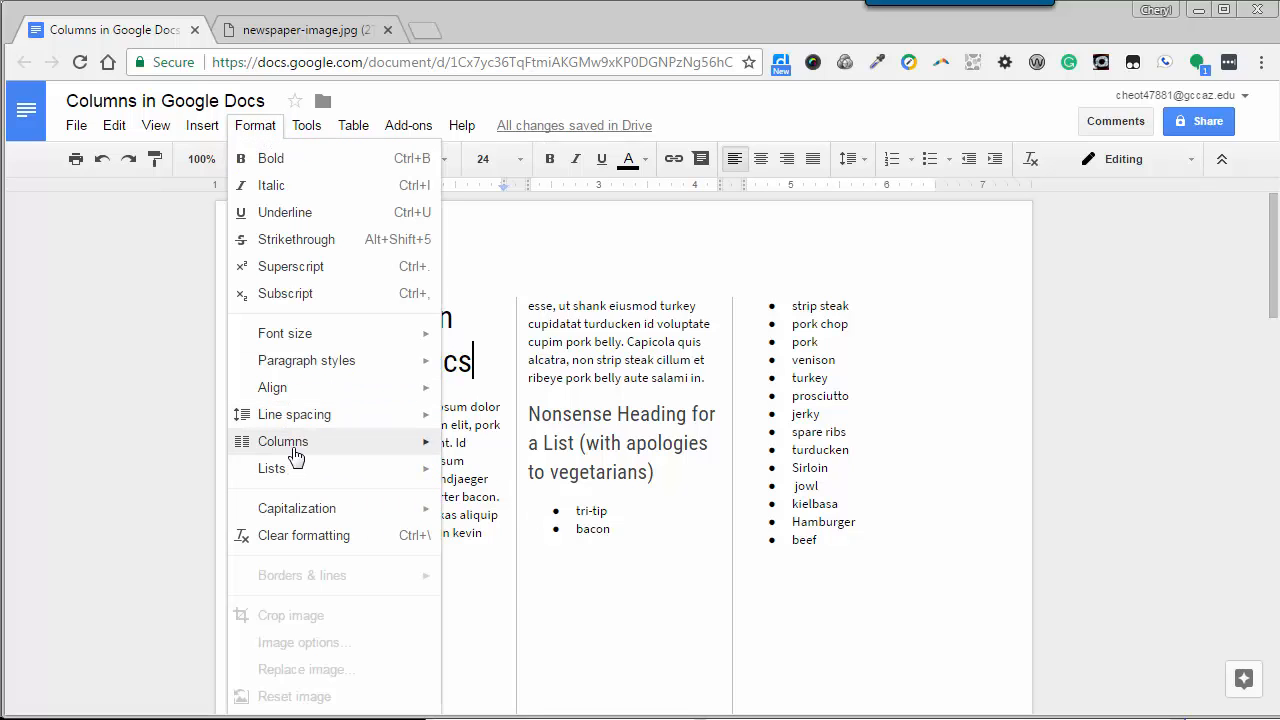
{"action": "left_click", "coordinate": [284, 442]}
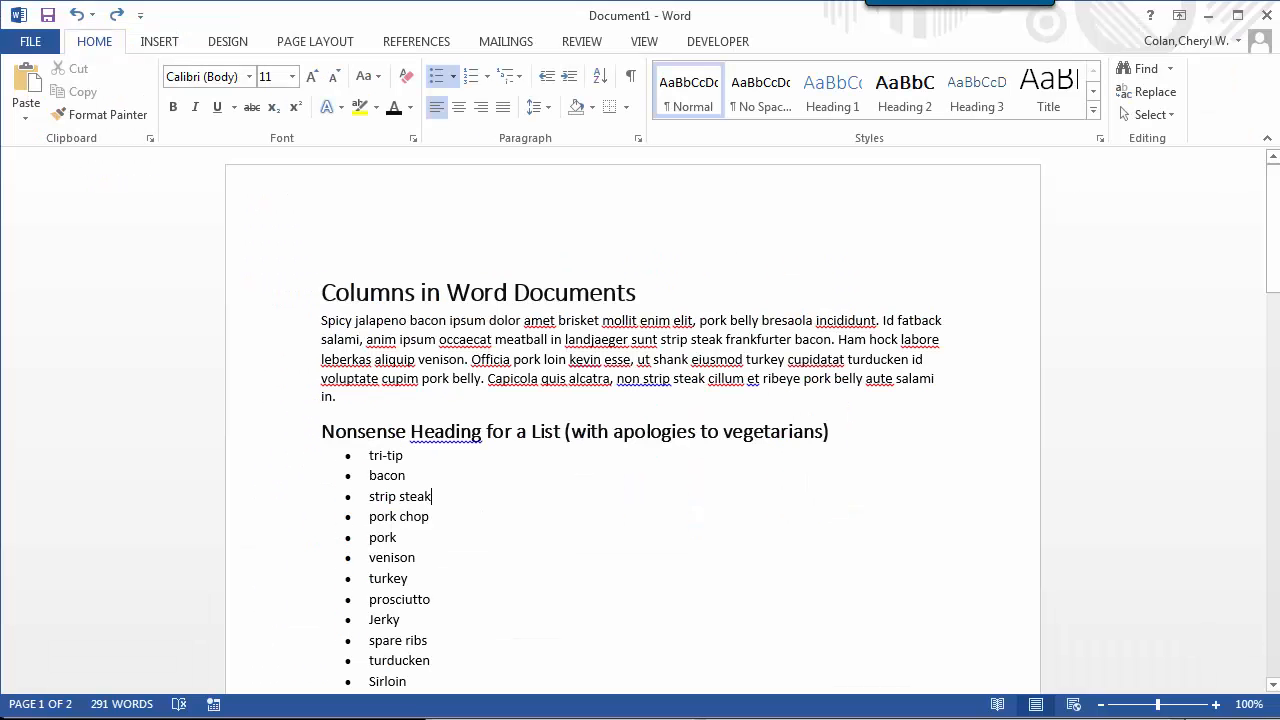
{"action": "mouse_move", "coordinate": [316, 40]}
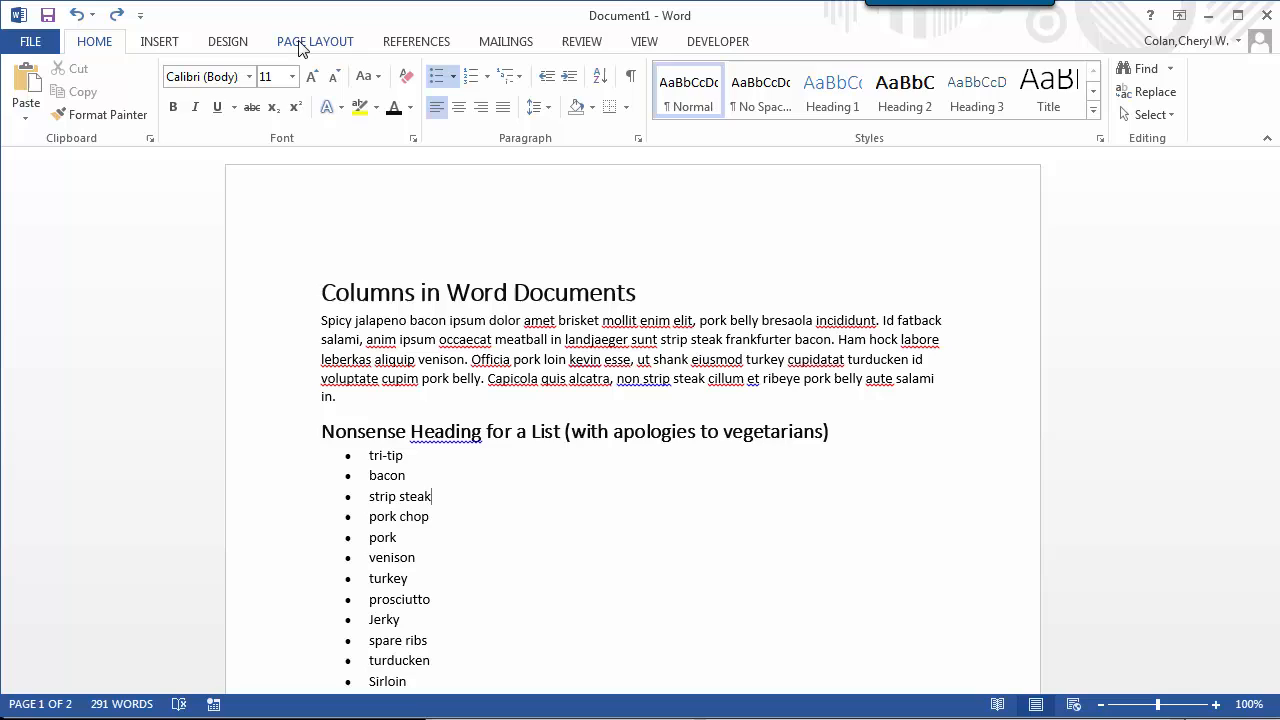
- From Page Layout > Columns, choose the Right preset for a wide left and narrow right column
{"action": "left_click", "coordinate": [316, 40]}
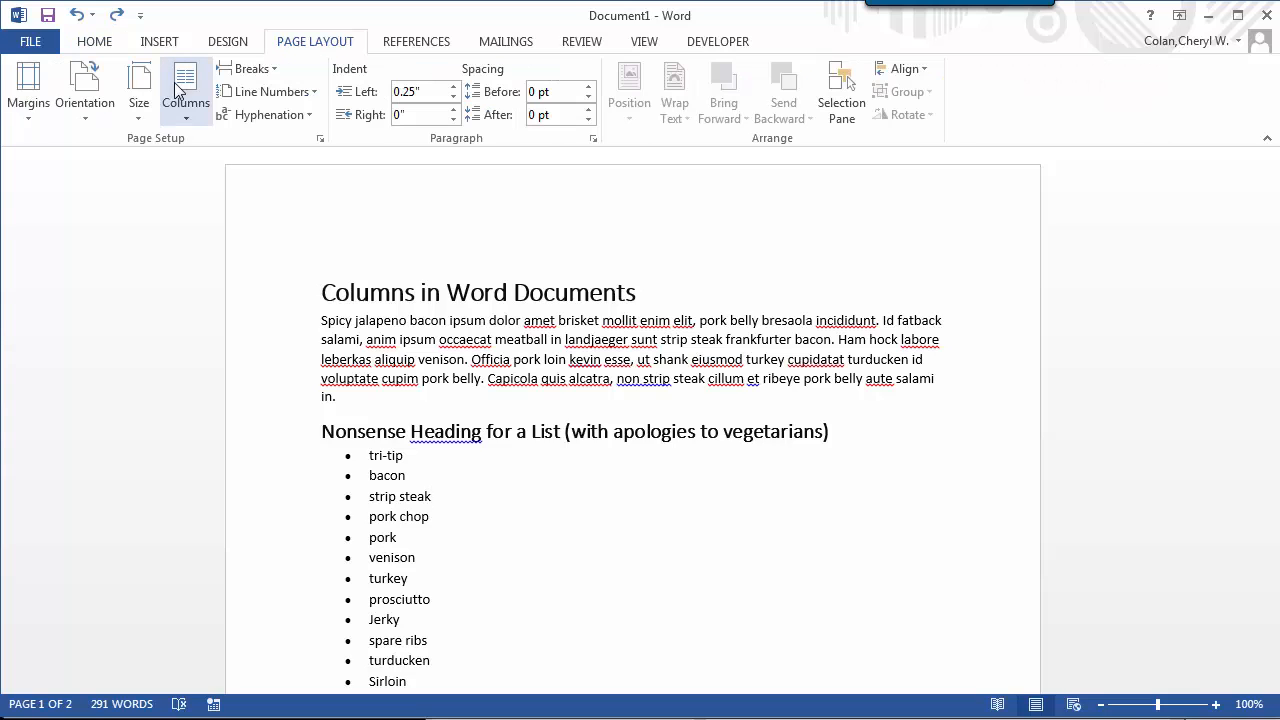
{"action": "left_click", "coordinate": [184, 90]}
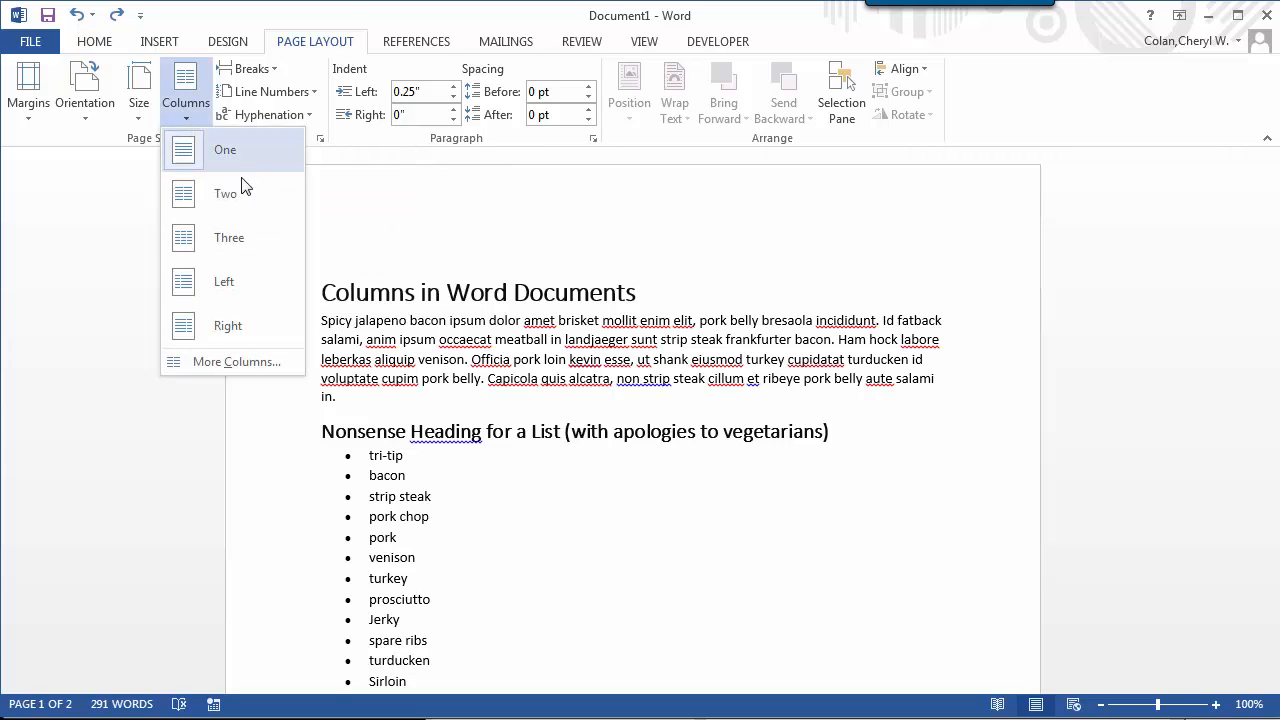
{"action": "mouse_move", "coordinate": [250, 238]}
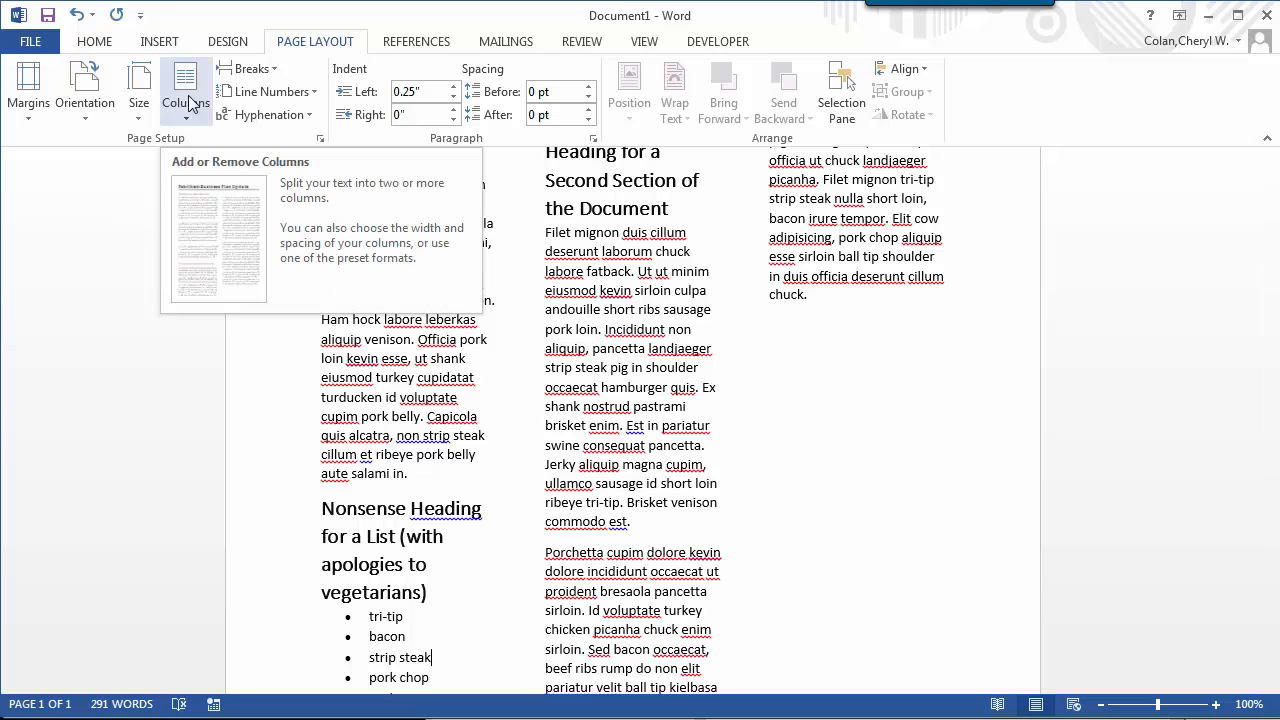
{"action": "left_click", "coordinate": [184, 96]}
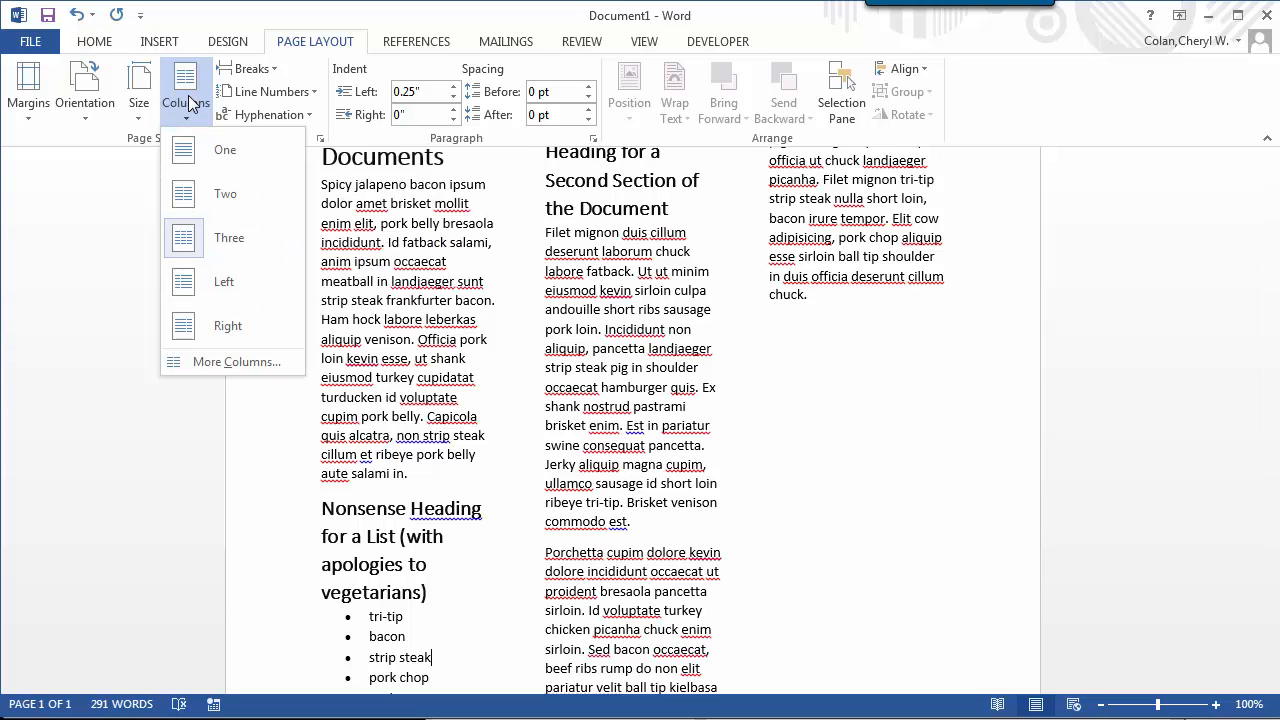
{"action": "mouse_move", "coordinate": [210, 192]}
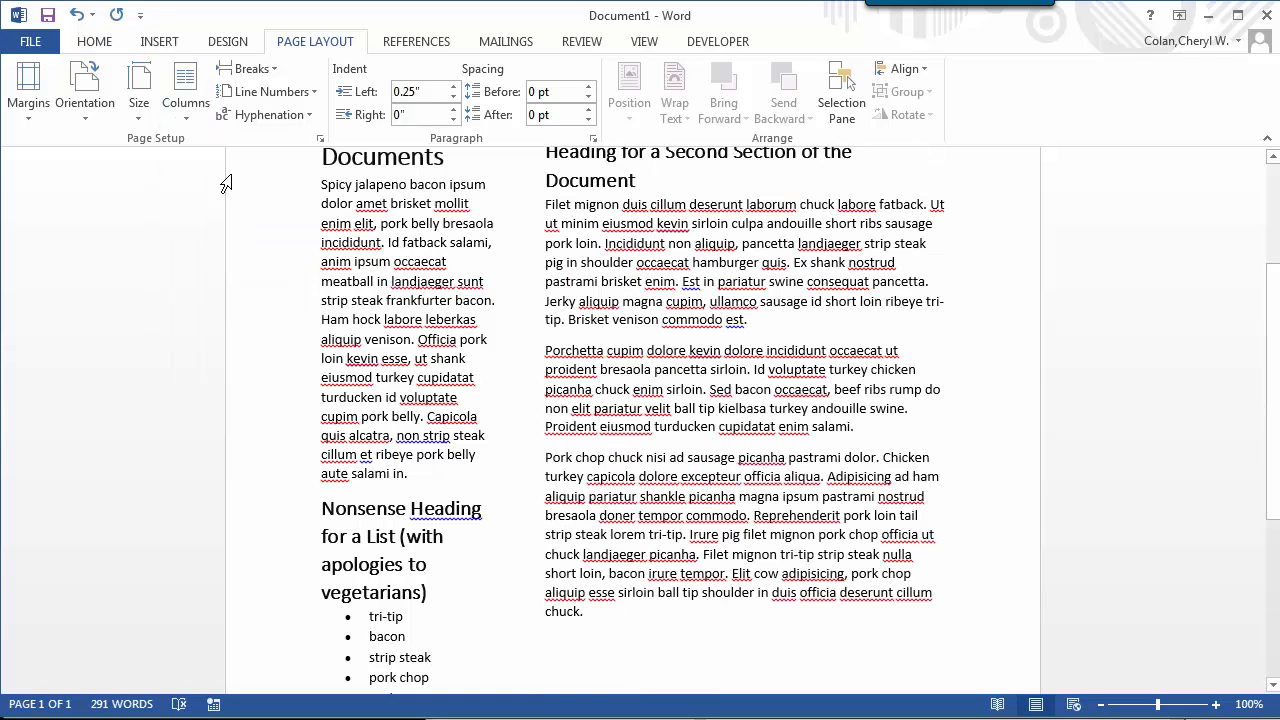
{"action": "left_click", "coordinate": [184, 90]}
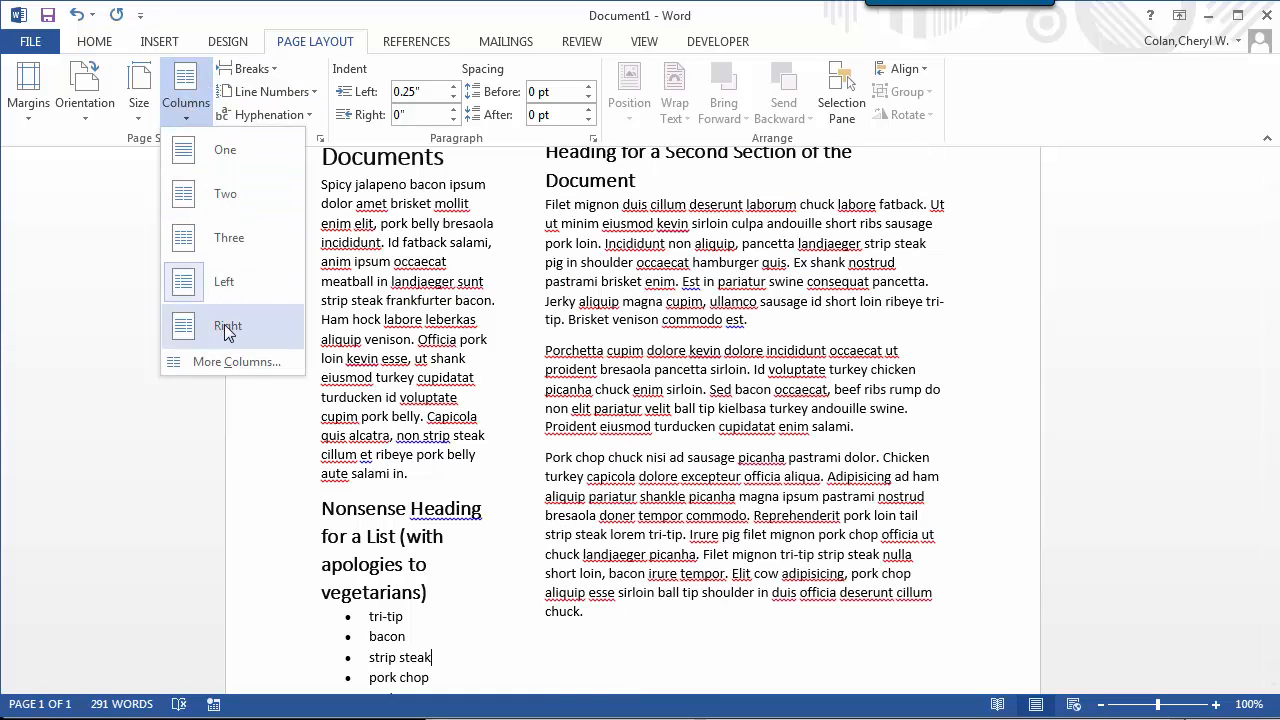
{"action": "left_click", "coordinate": [228, 326]}
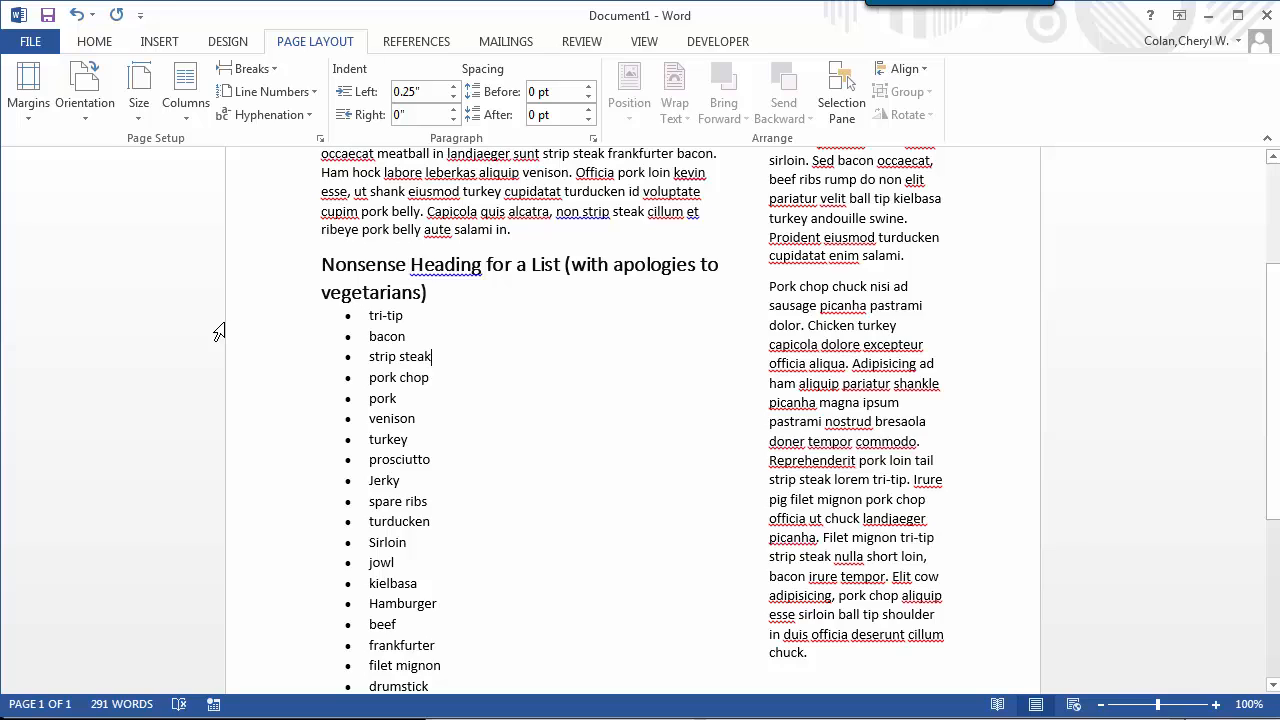
{"action": "mouse_move", "coordinate": [184, 96]}
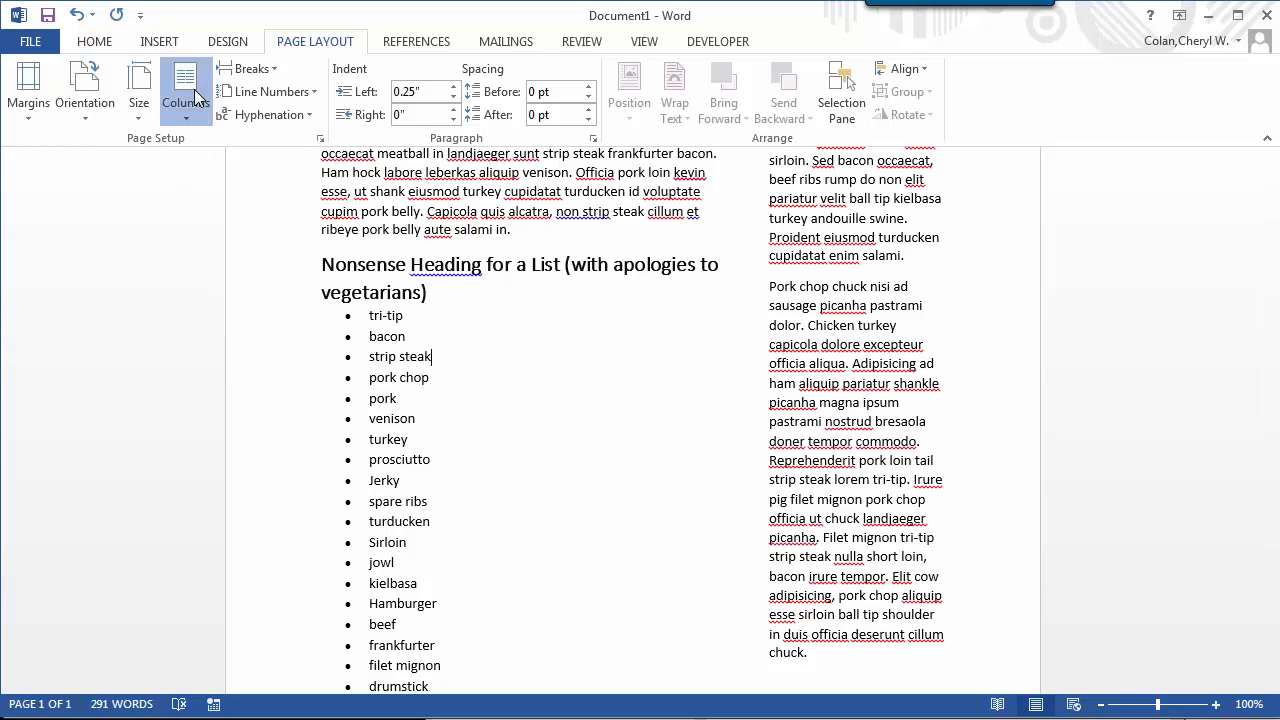
{"action": "left_click", "coordinate": [184, 96]}
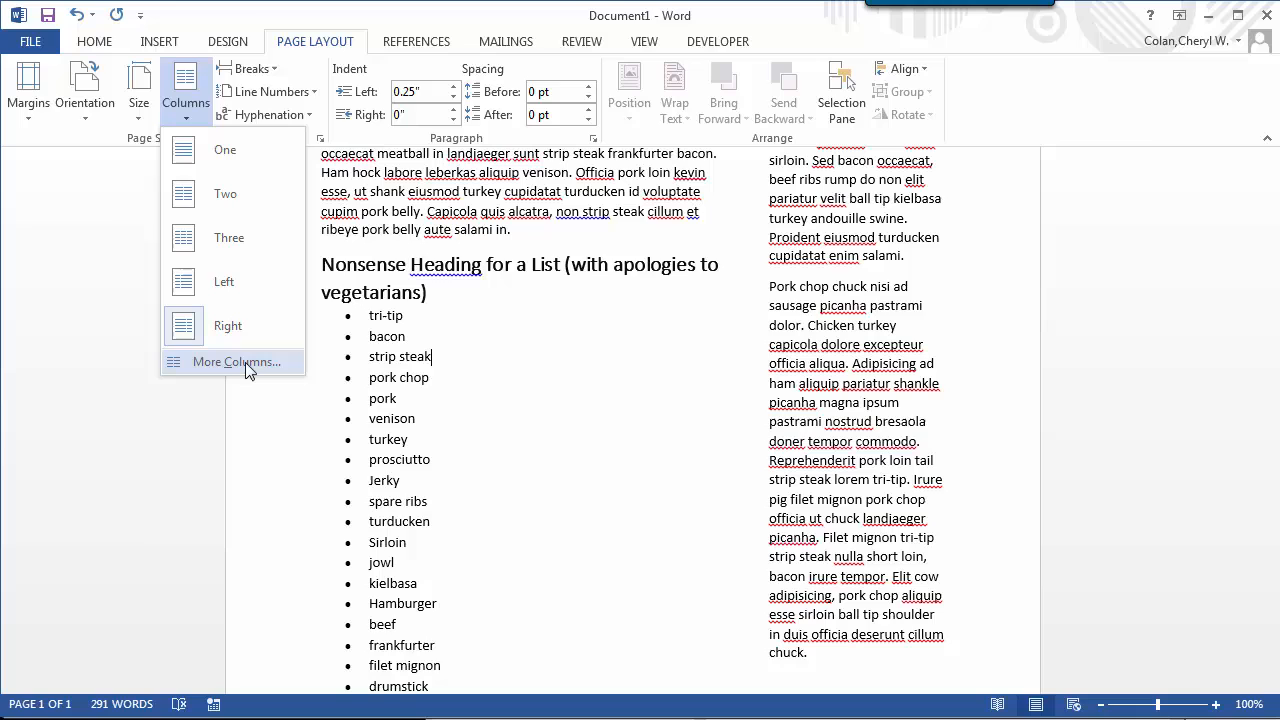
- In More Columns, nudge a column width, then set the document back to one column
{"action": "left_click", "coordinate": [236, 360]}
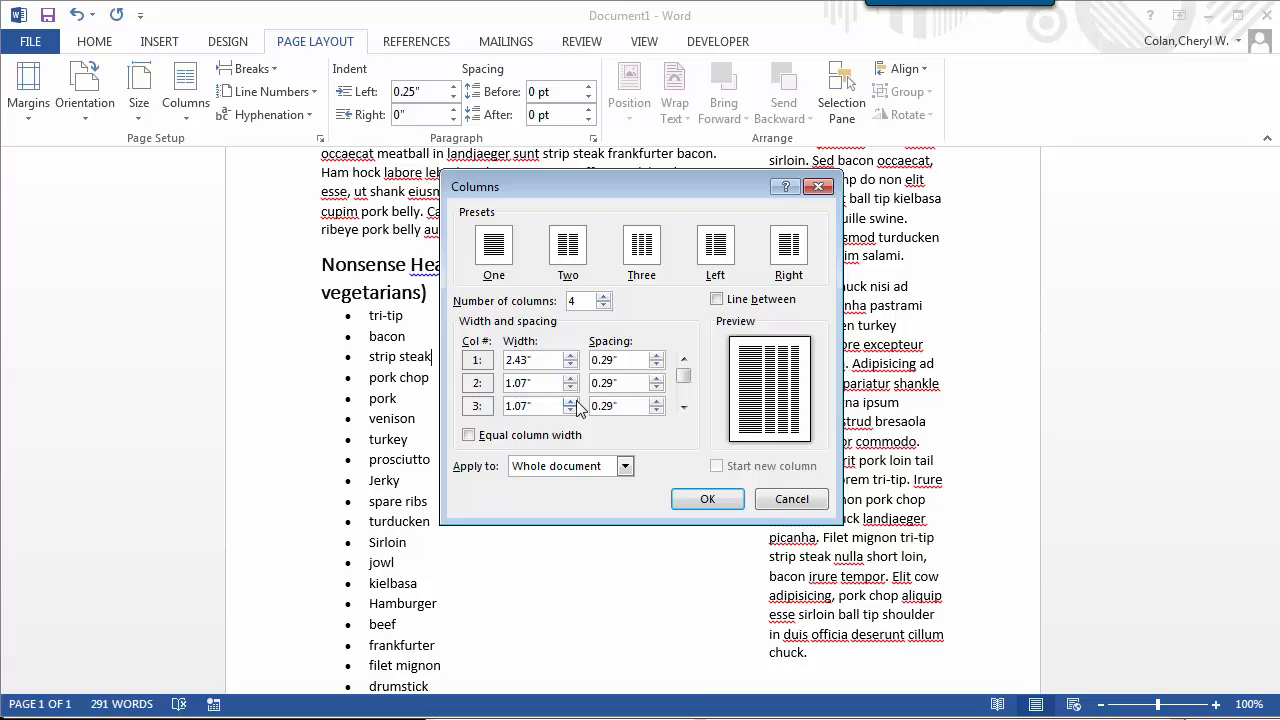
{"action": "left_click", "coordinate": [572, 410]}
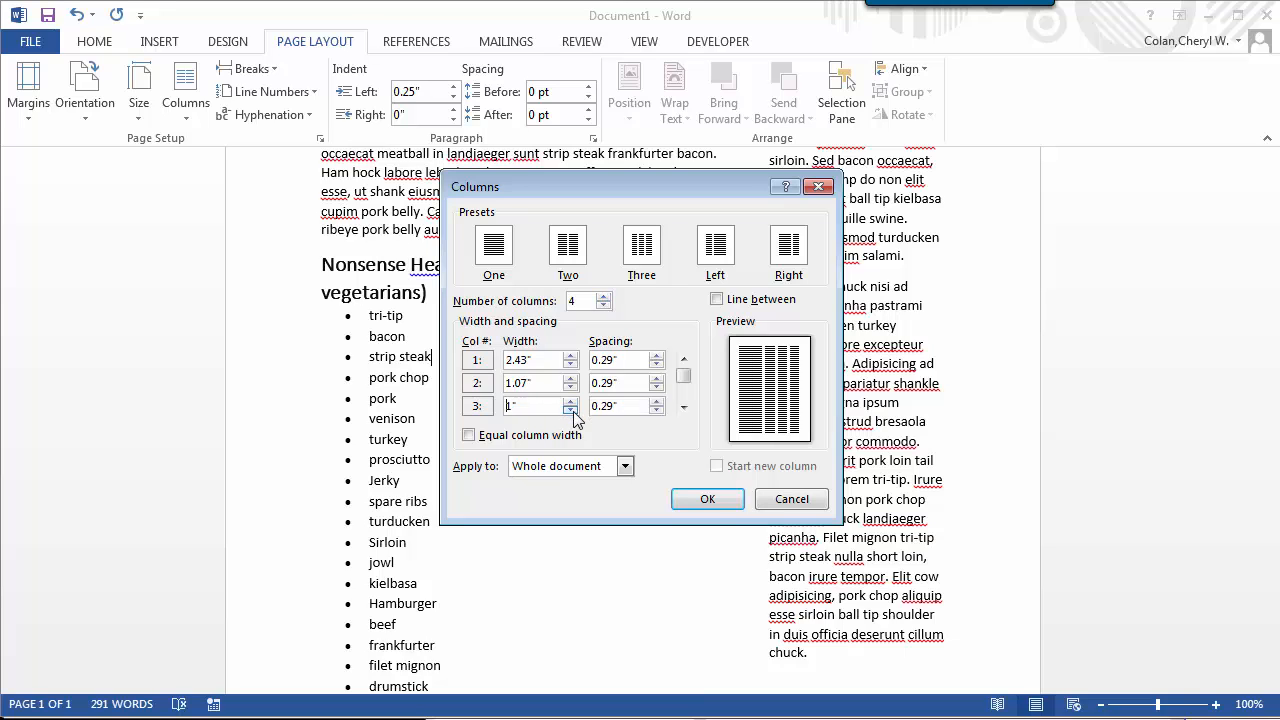
{"action": "left_click", "coordinate": [572, 400]}
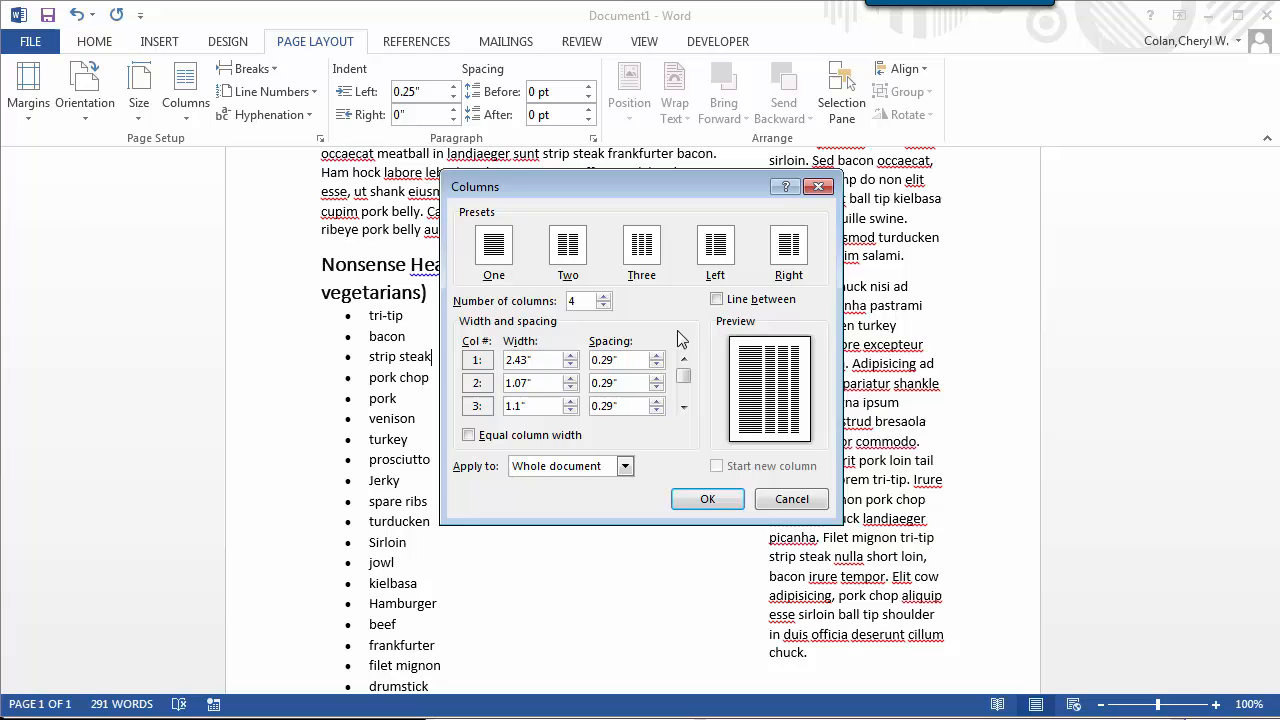
{"action": "left_click", "coordinate": [716, 298]}
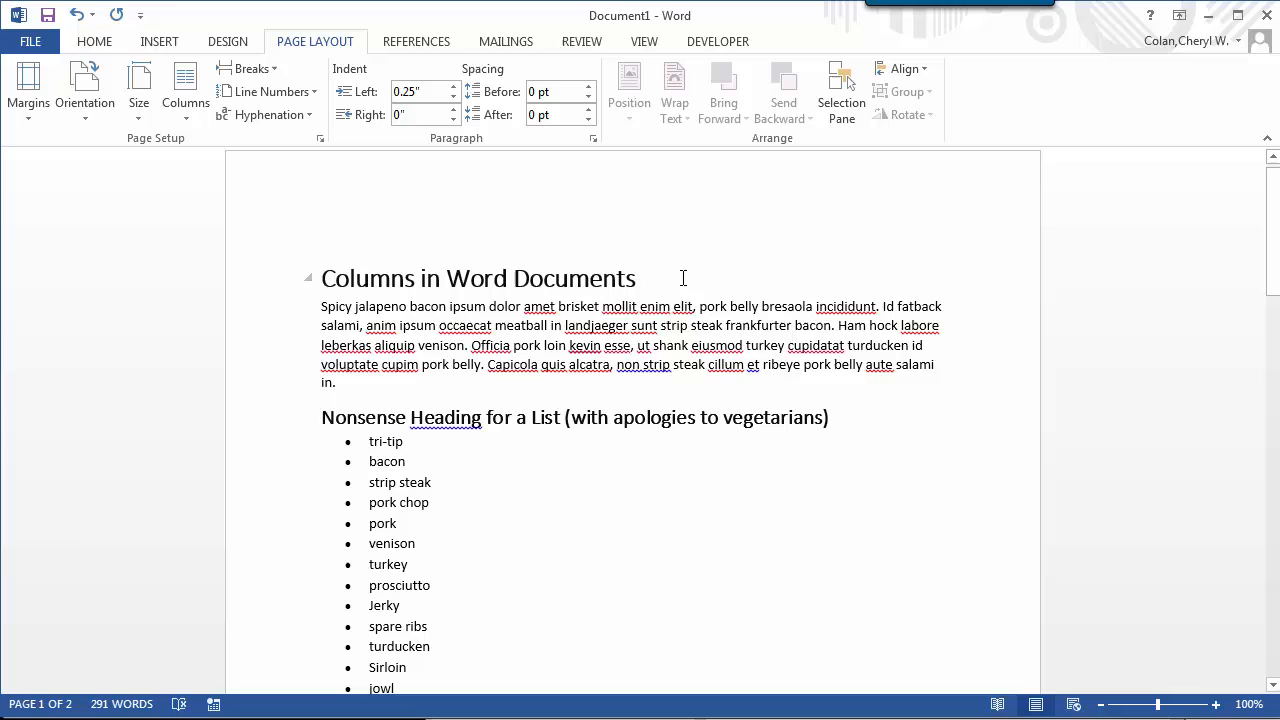
- Select the food list and split it into three columns with the Three preset
{"action": "left_click", "coordinate": [432, 482]}
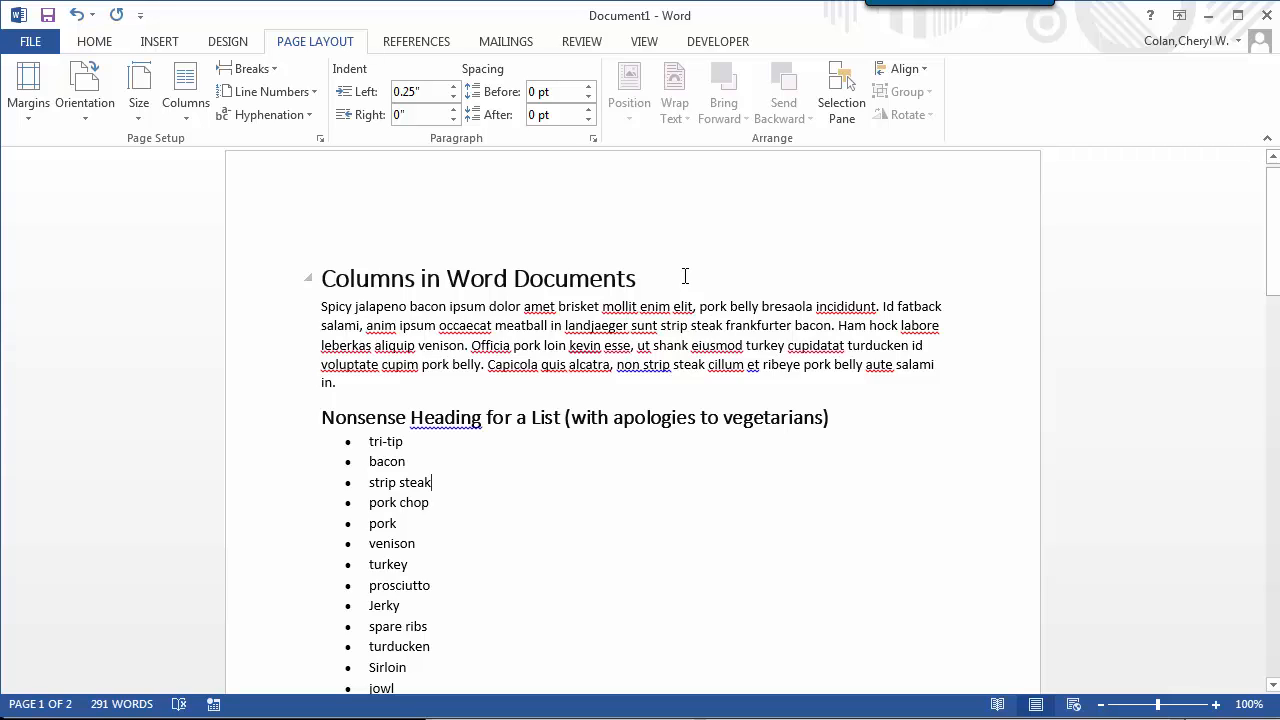
{"action": "scroll", "scroll_direction": "down", "scroll_amount": 3}
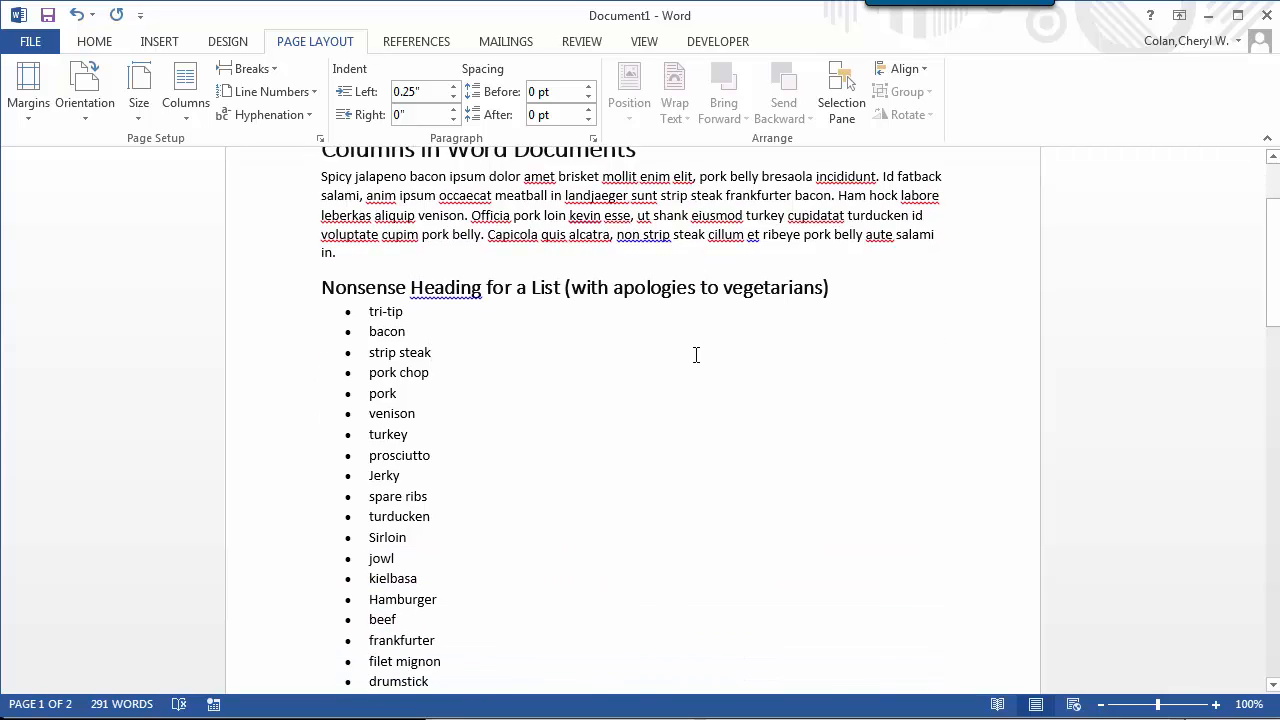
{"action": "scroll", "scroll_direction": "down", "scroll_amount": 3}
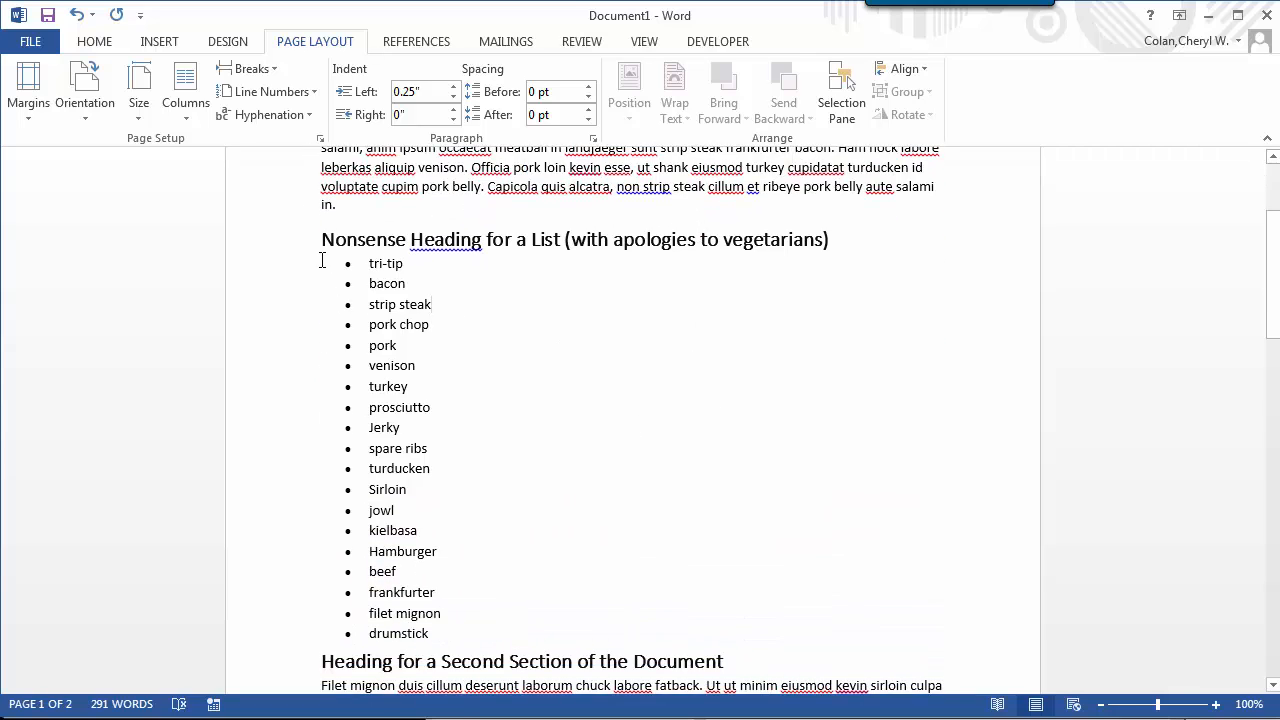
{"action": "left_click_drag", "start_coordinate": [368, 264], "coordinate": [436, 632]}
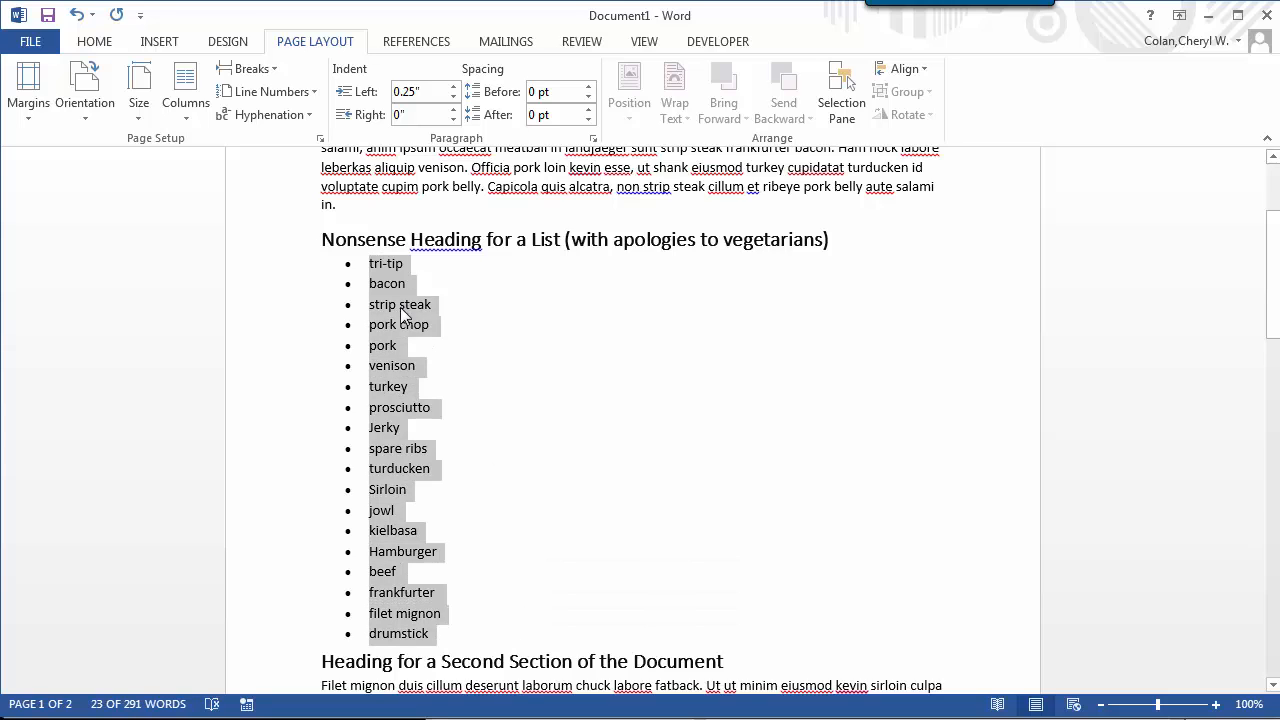
{"action": "mouse_move", "coordinate": [184, 90]}
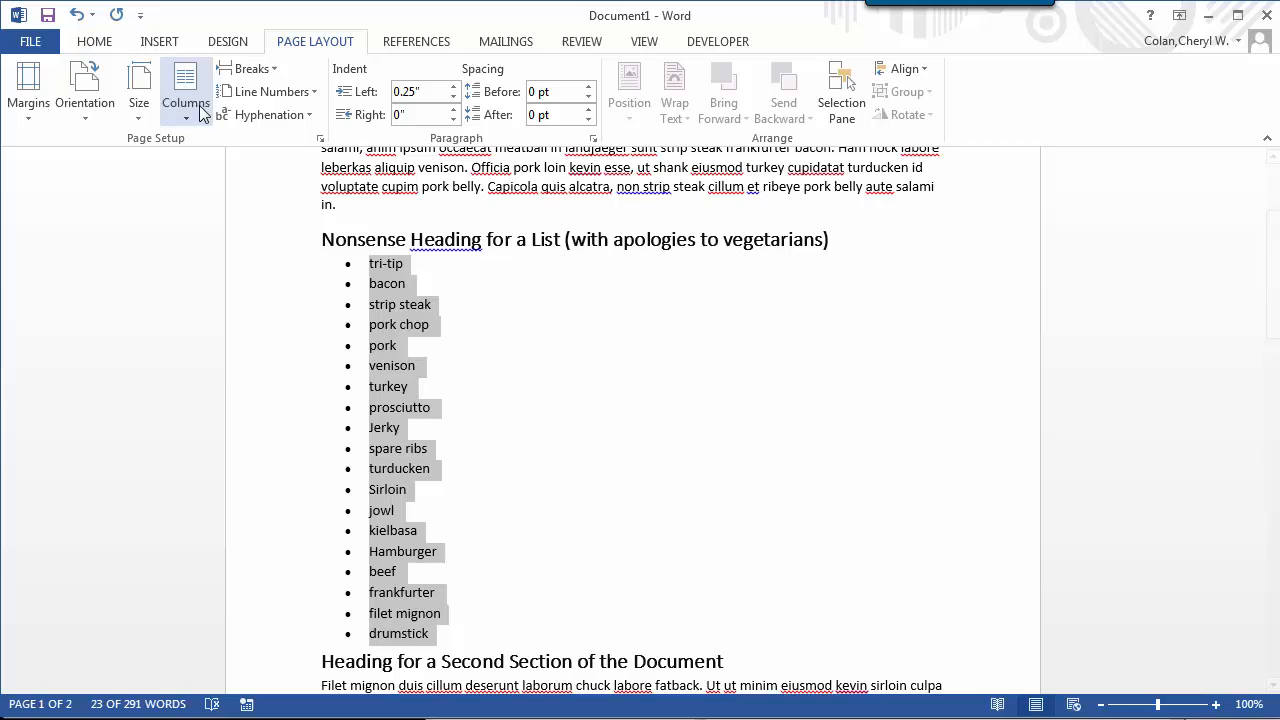
{"action": "left_click", "coordinate": [184, 96]}
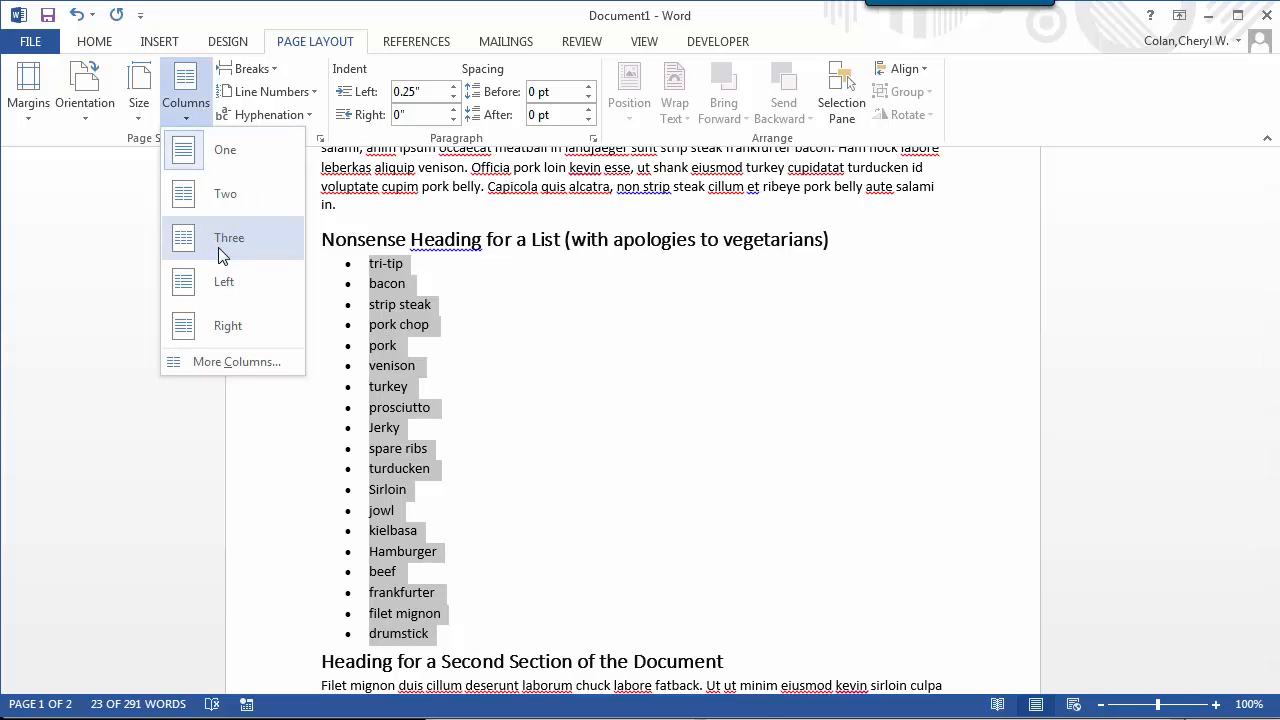
{"action": "left_click", "coordinate": [228, 236]}
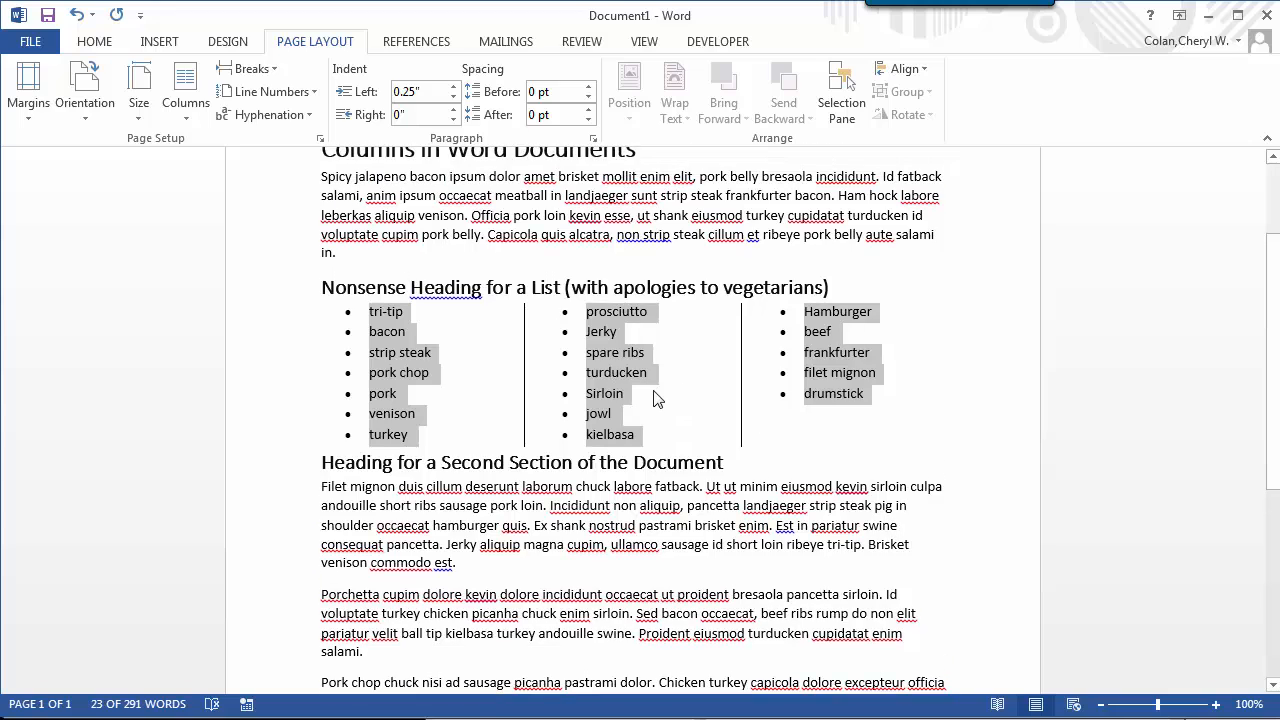
{"action": "mouse_move", "coordinate": [336, 56]}
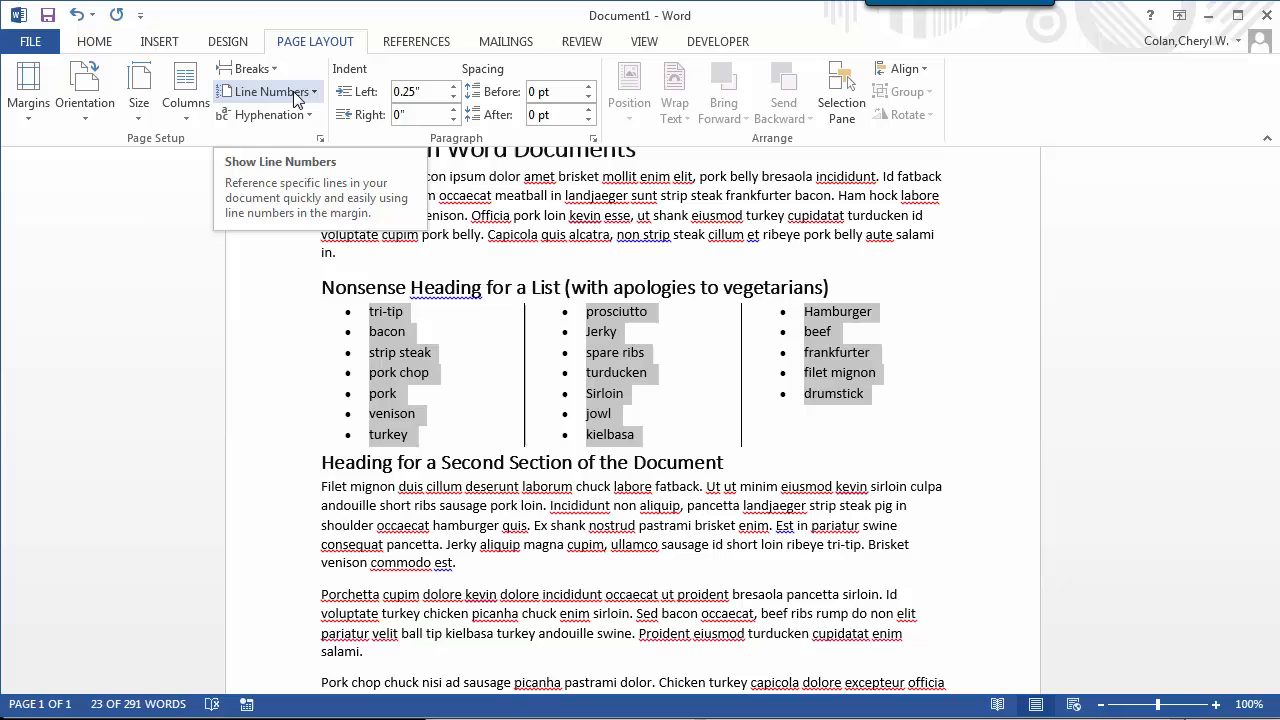
- In More Columns, untick 'Line between' and confirm with OK
{"action": "left_click", "coordinate": [184, 90]}
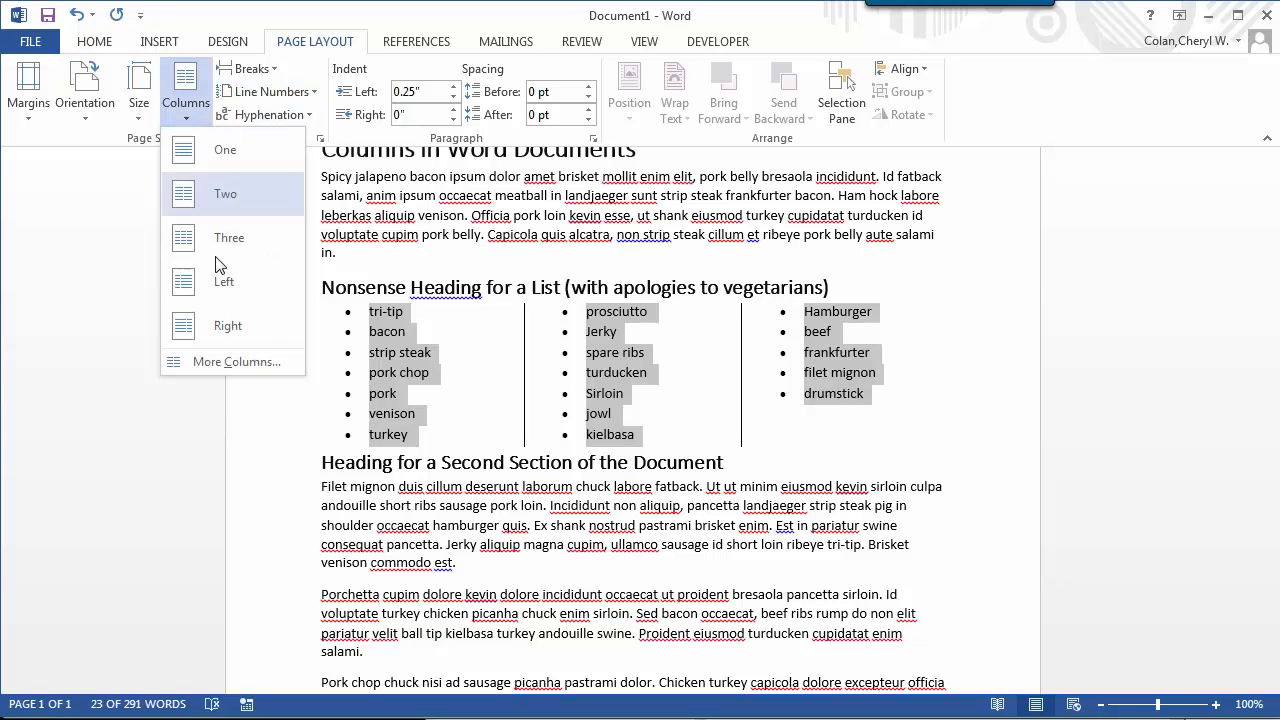
{"action": "left_click", "coordinate": [236, 360]}
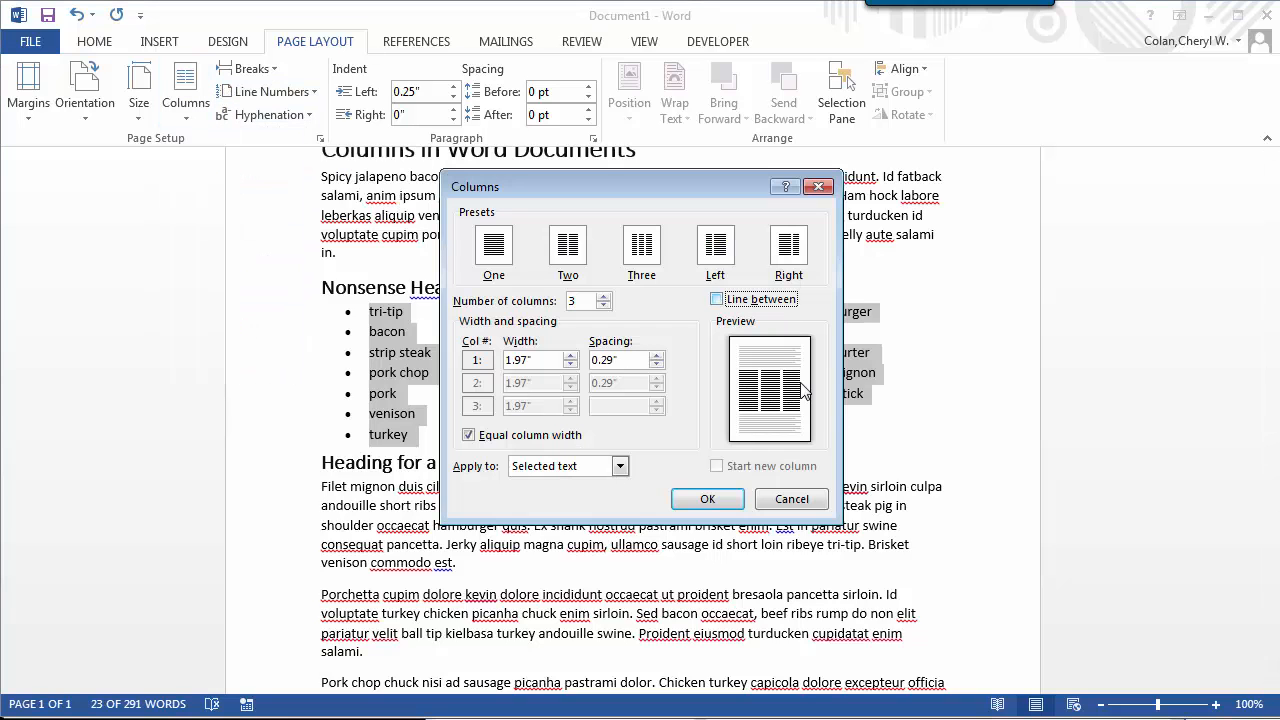
{"action": "left_click", "coordinate": [708, 498]}
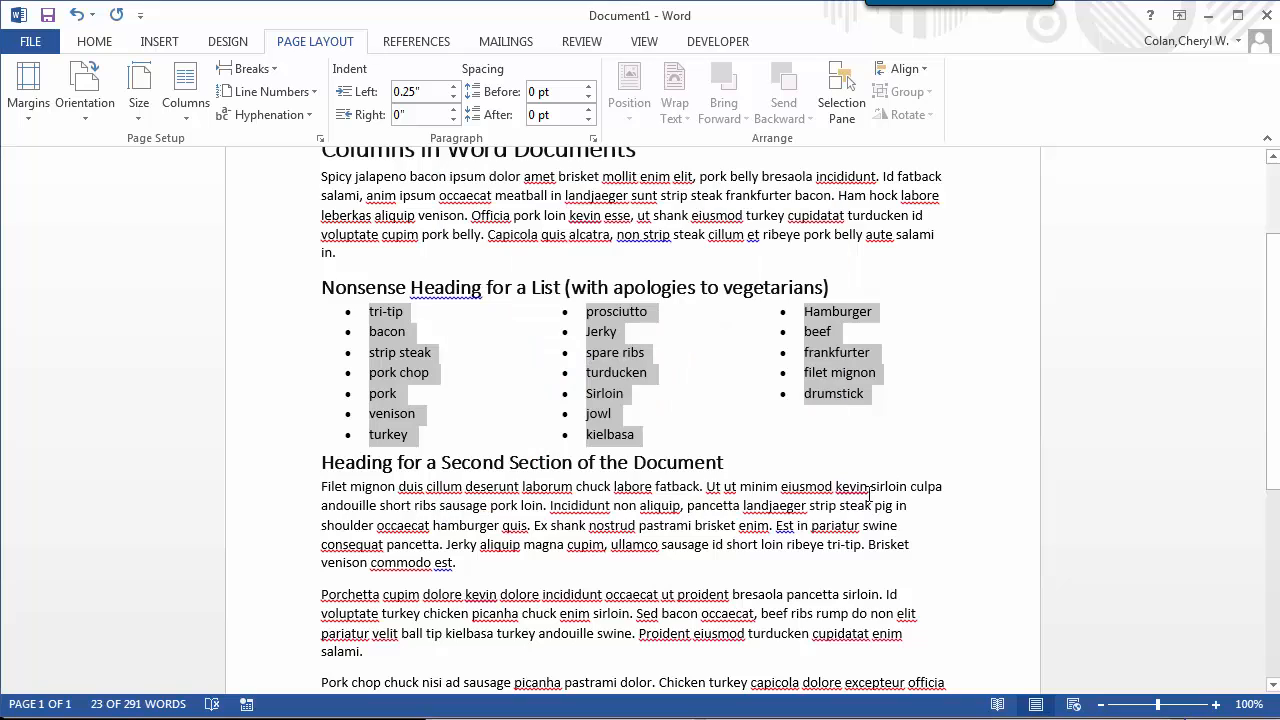
{"action": "left_click", "coordinate": [616, 412]}
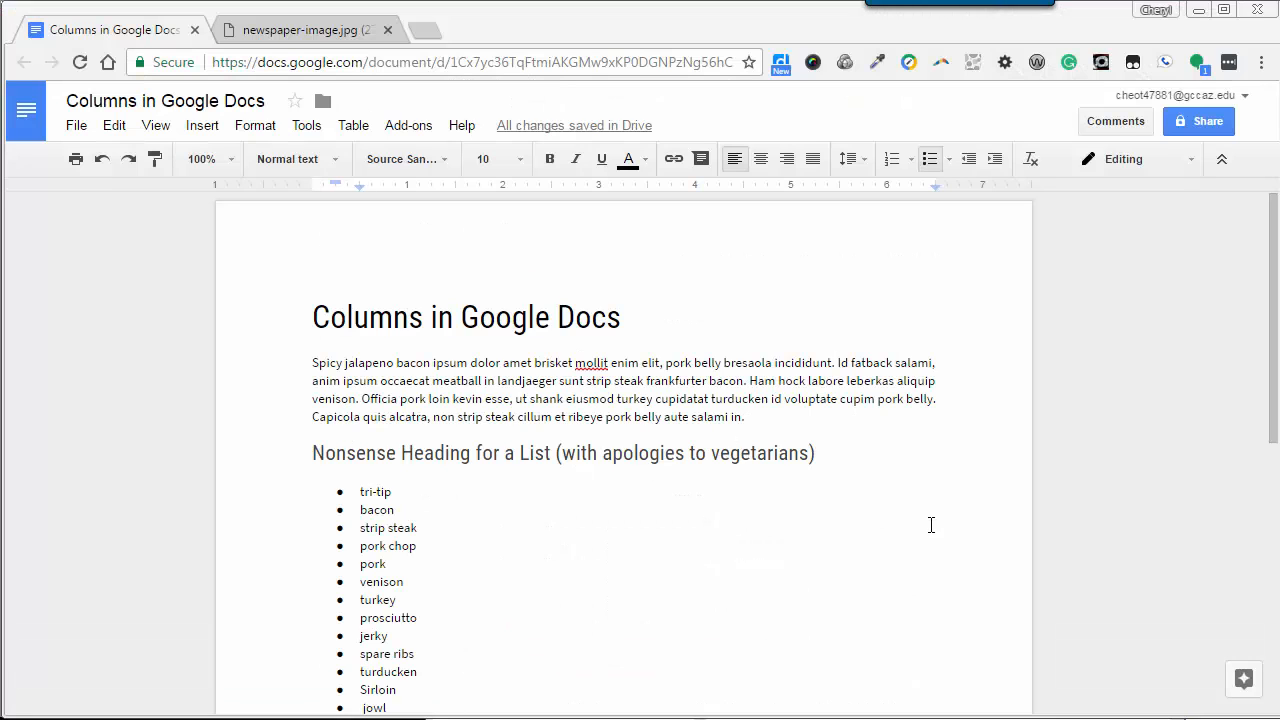
- Place the cursor at the start of the food list, scroll down and bring up the Format menu
{"action": "left_click", "coordinate": [362, 492]}
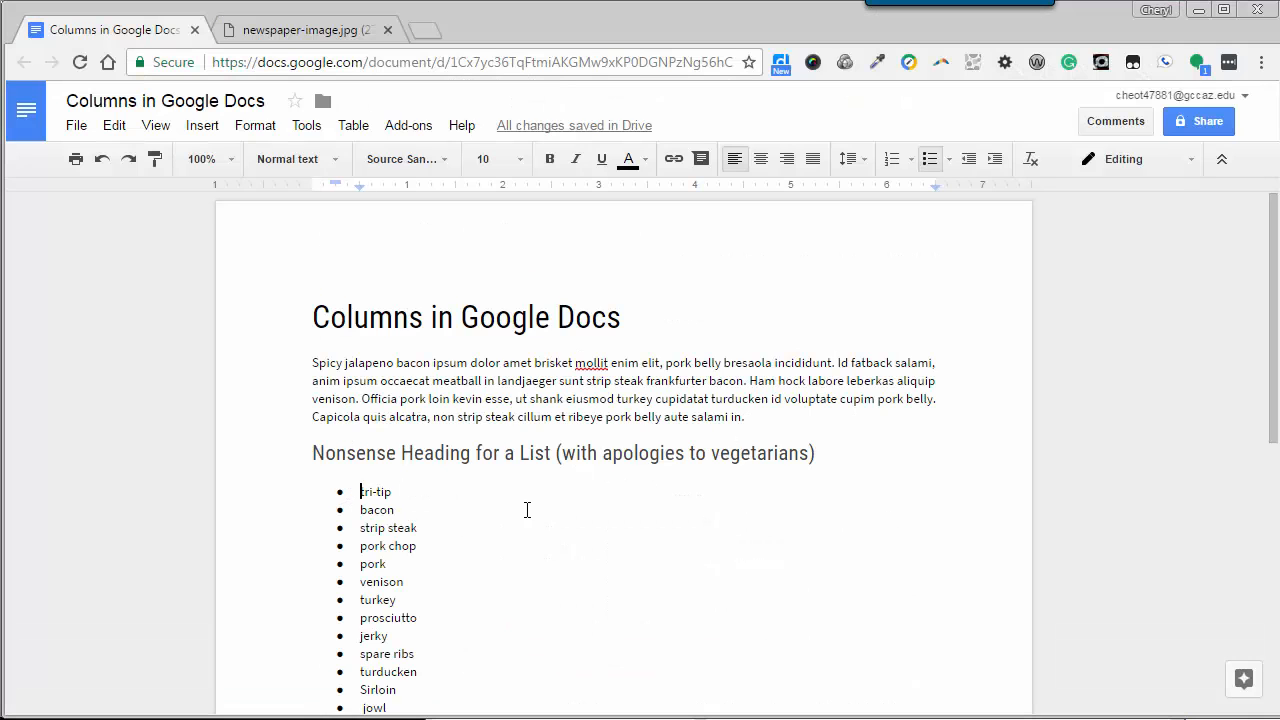
{"action": "scroll", "scroll_direction": "down", "scroll_amount": 3}
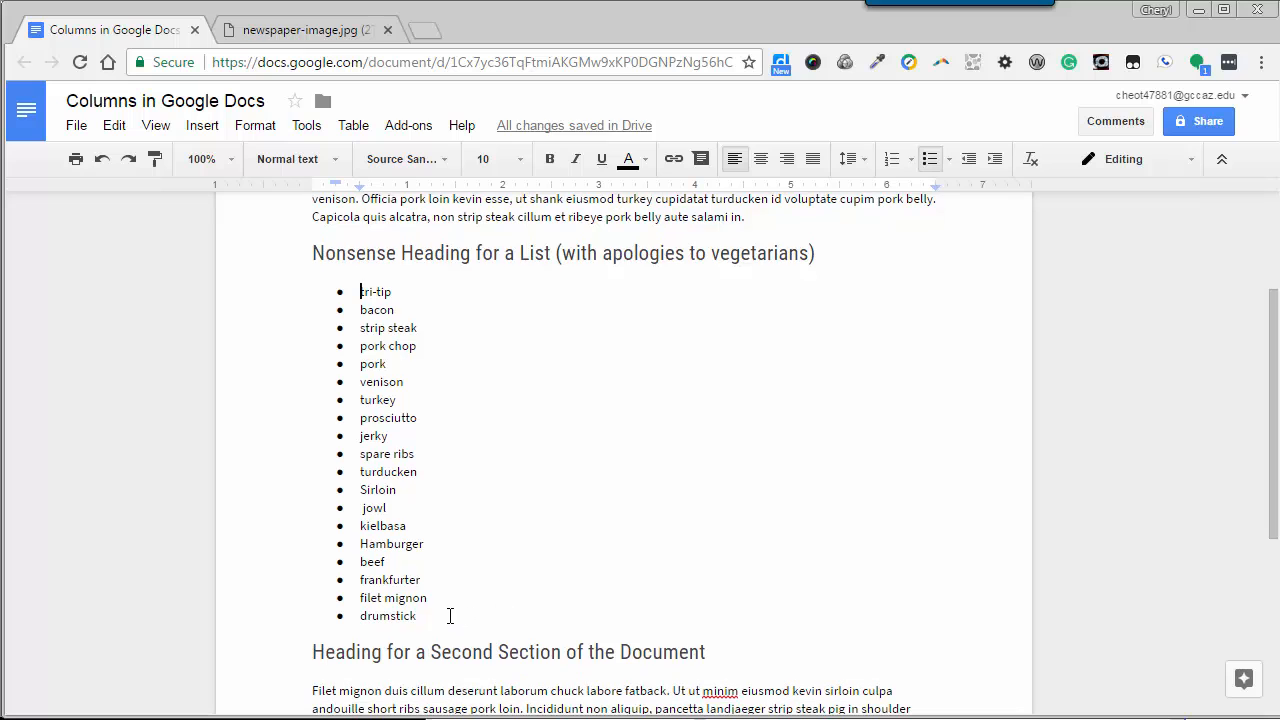
{"action": "left_click", "coordinate": [256, 124]}
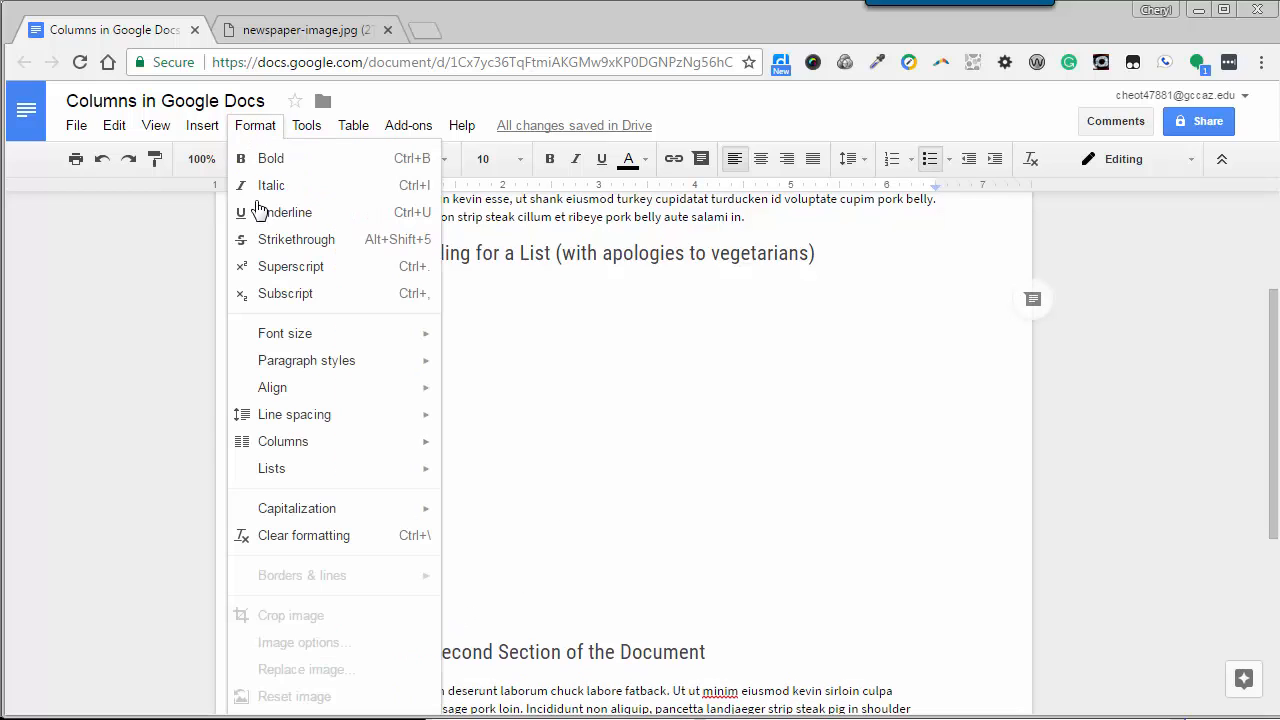